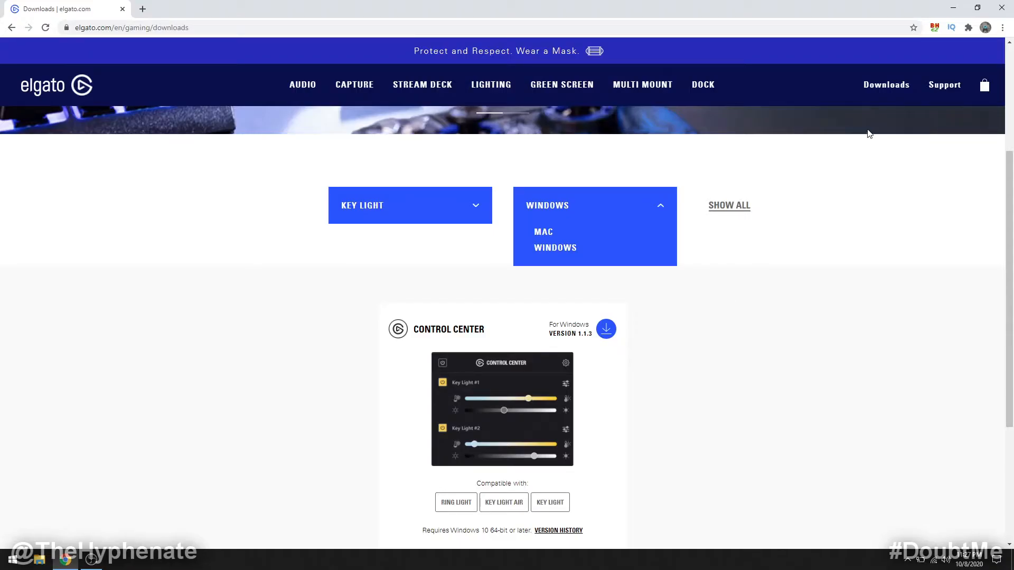
Choose Windows downloads for the Stream Deck XL on the Elgato site.
left_click(886, 84)
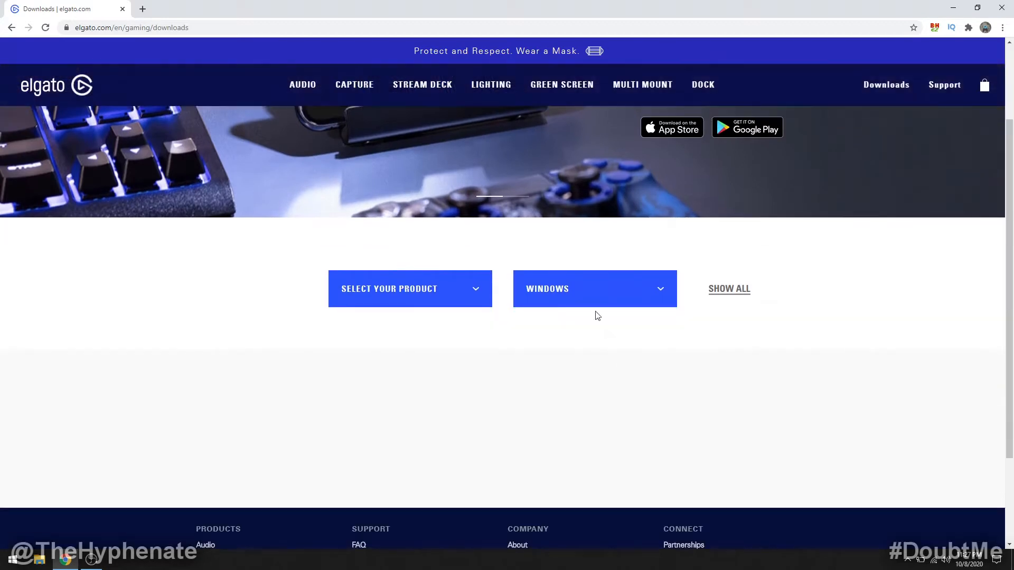
left_click(410, 288)
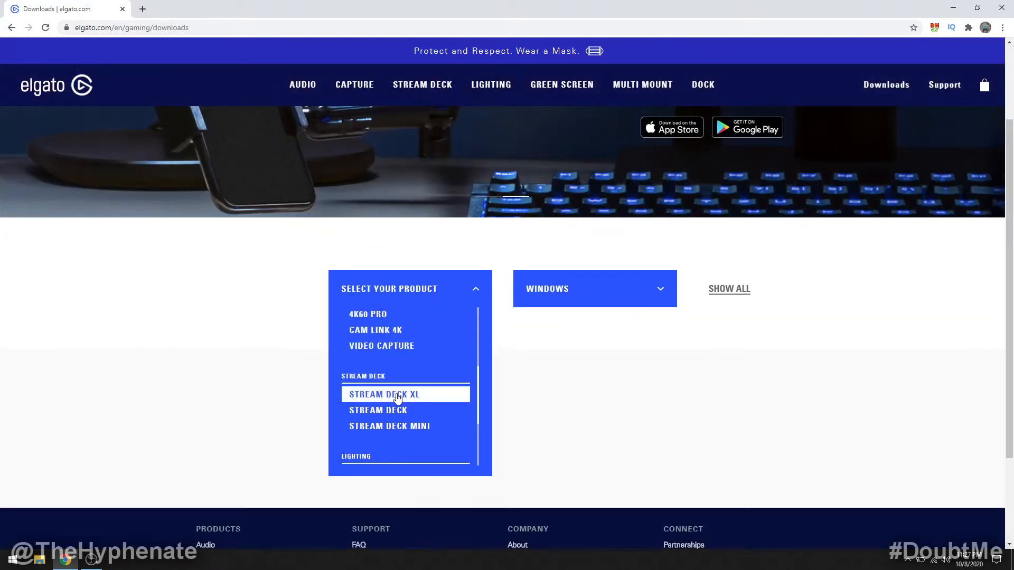
left_click(394, 394)
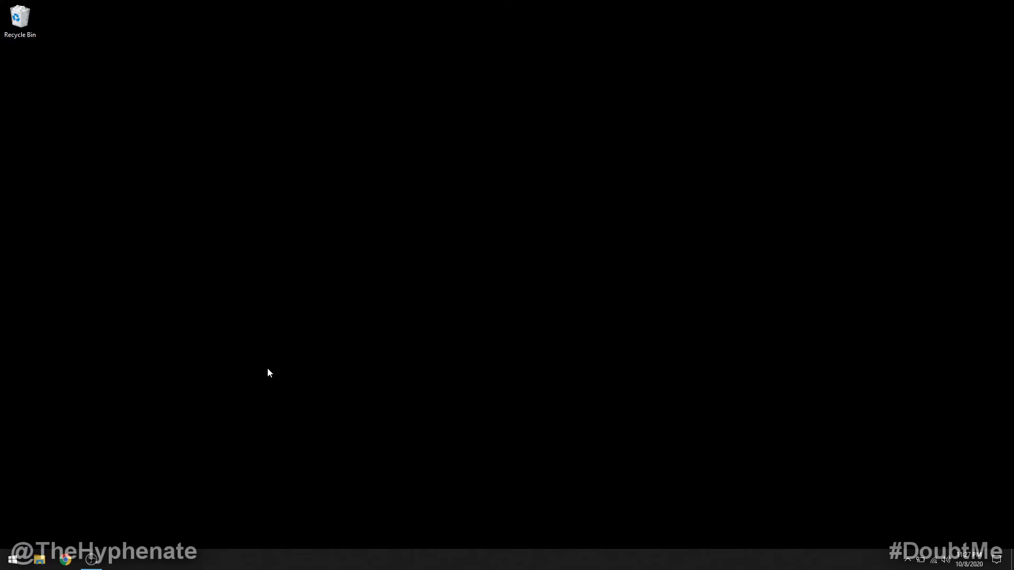
mouse_move(15, 562)
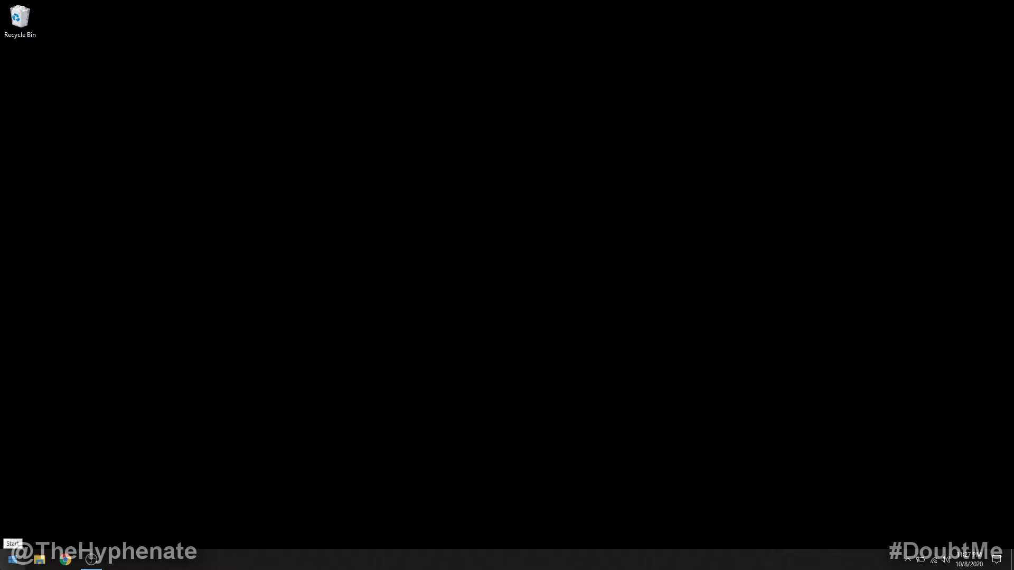
Launch Stream Deck maximized and select the Stream Deck XL device.
left_click(91, 561)
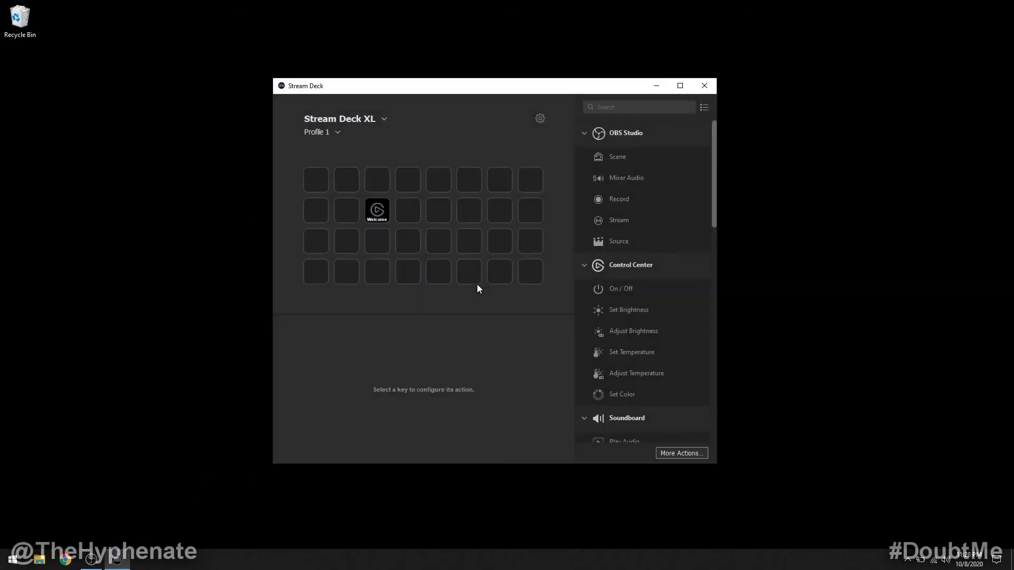
left_click(681, 85)
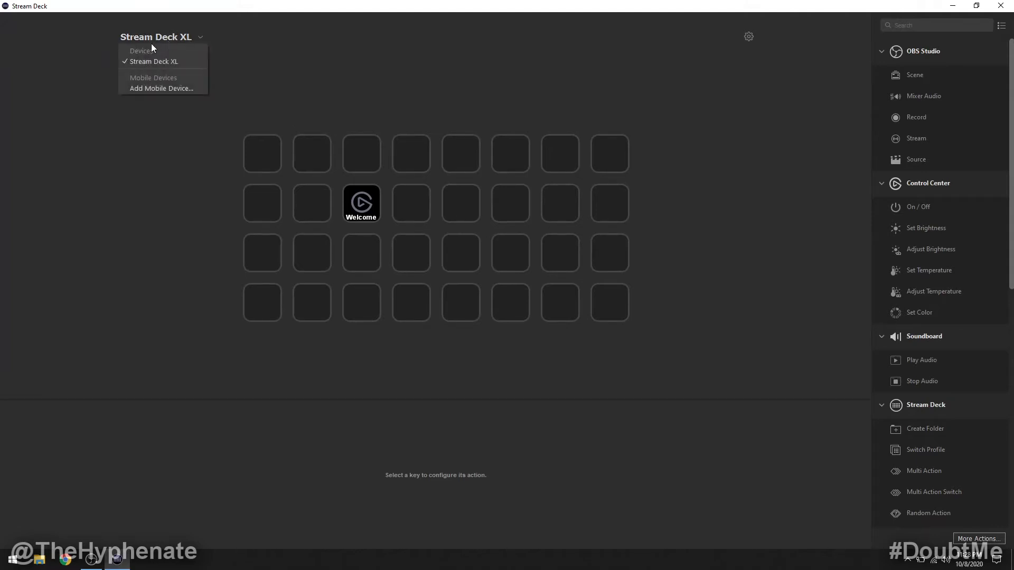
mouse_move(194, 45)
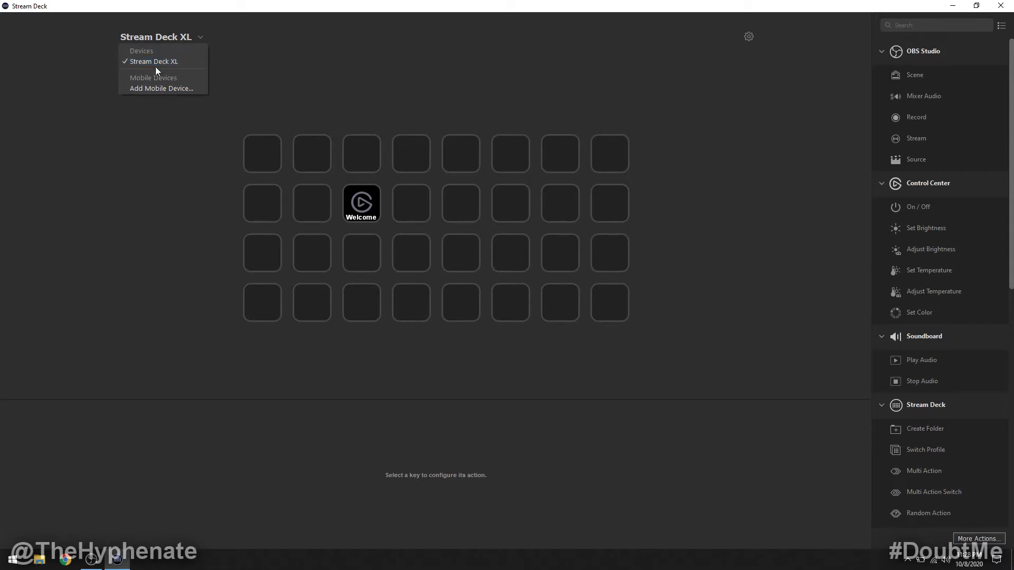
mouse_move(180, 78)
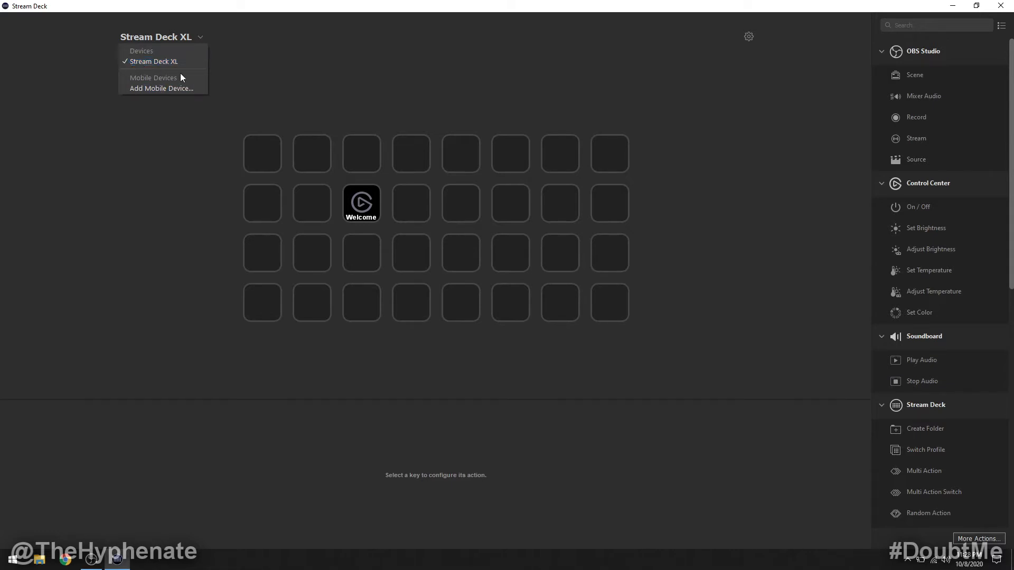
mouse_move(182, 91)
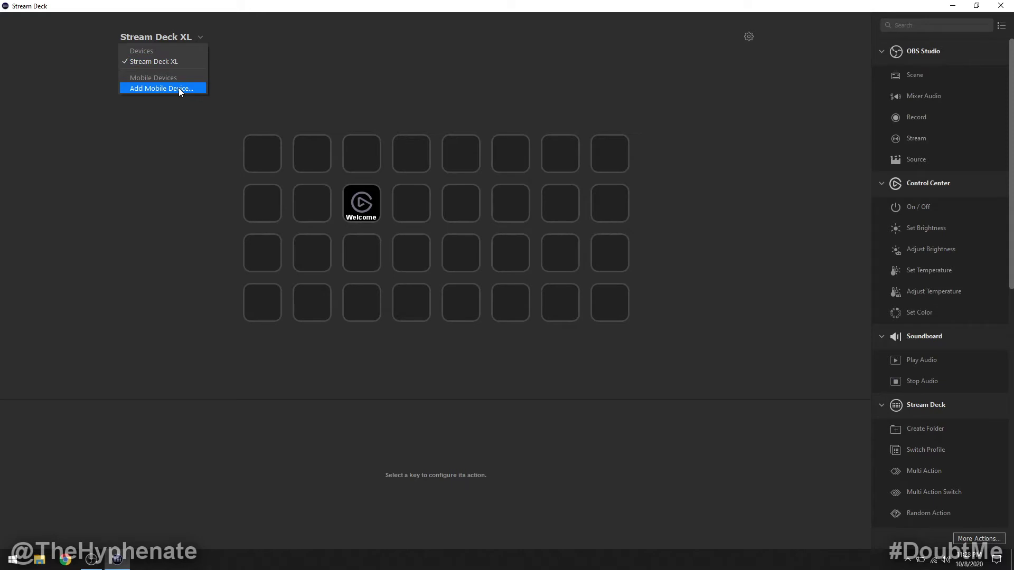
mouse_move(331, 103)
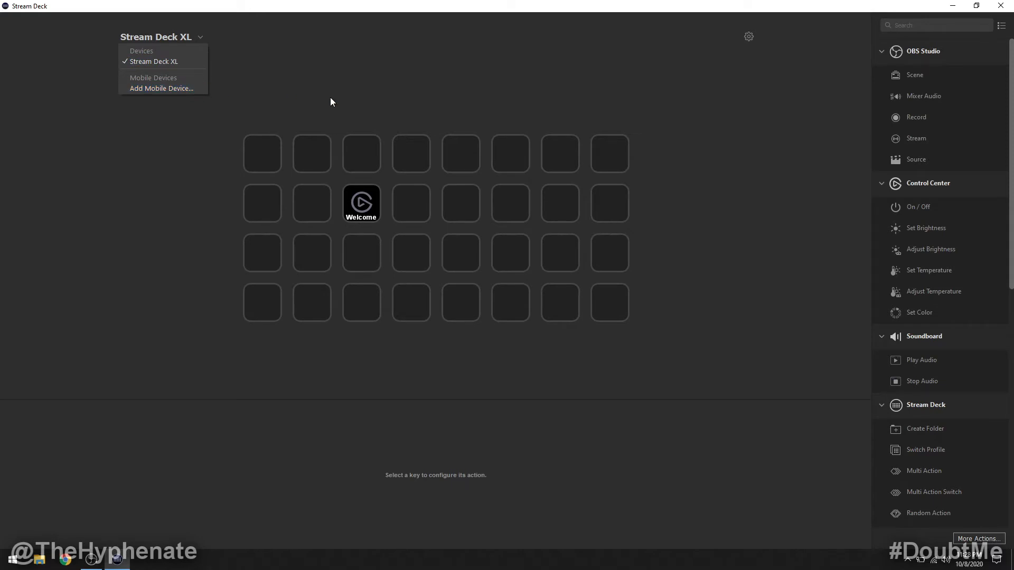
mouse_move(247, 123)
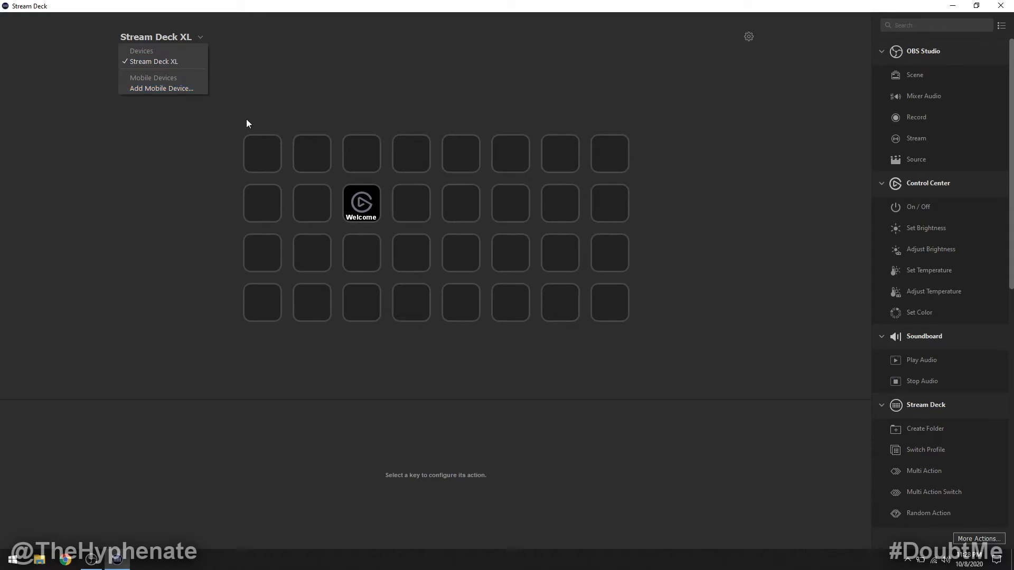
mouse_move(152, 63)
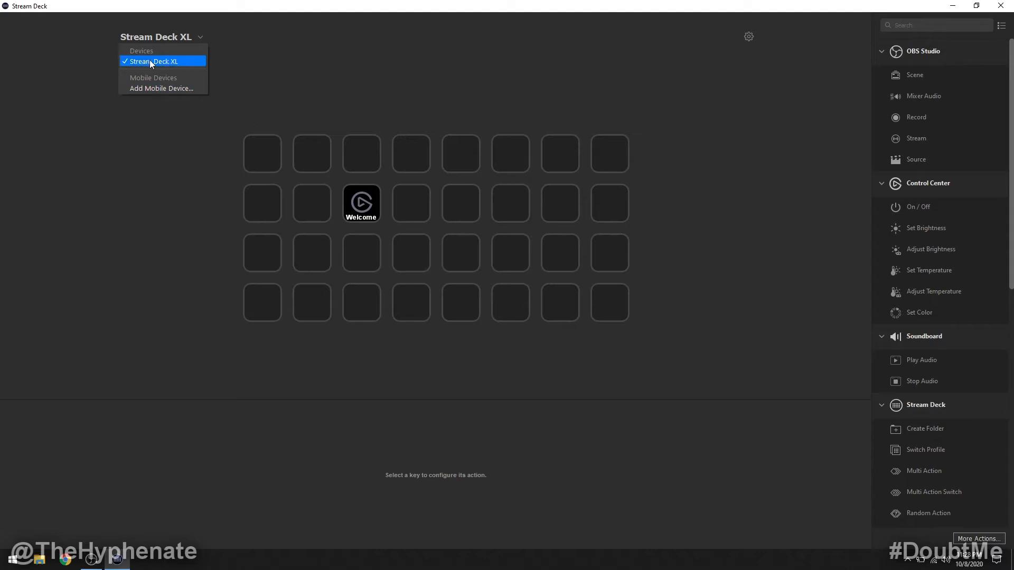
left_click(153, 62)
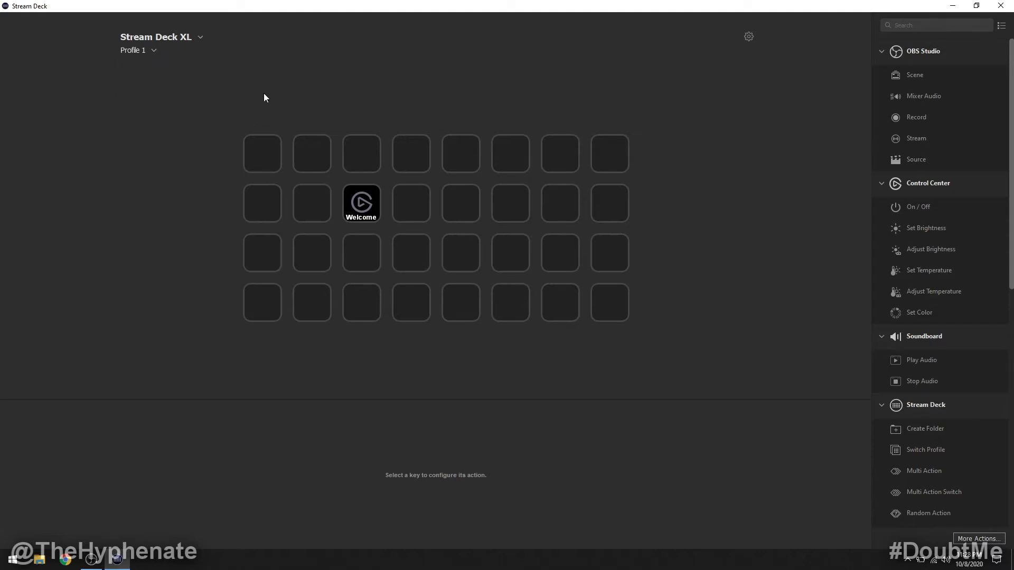
left_click(136, 50)
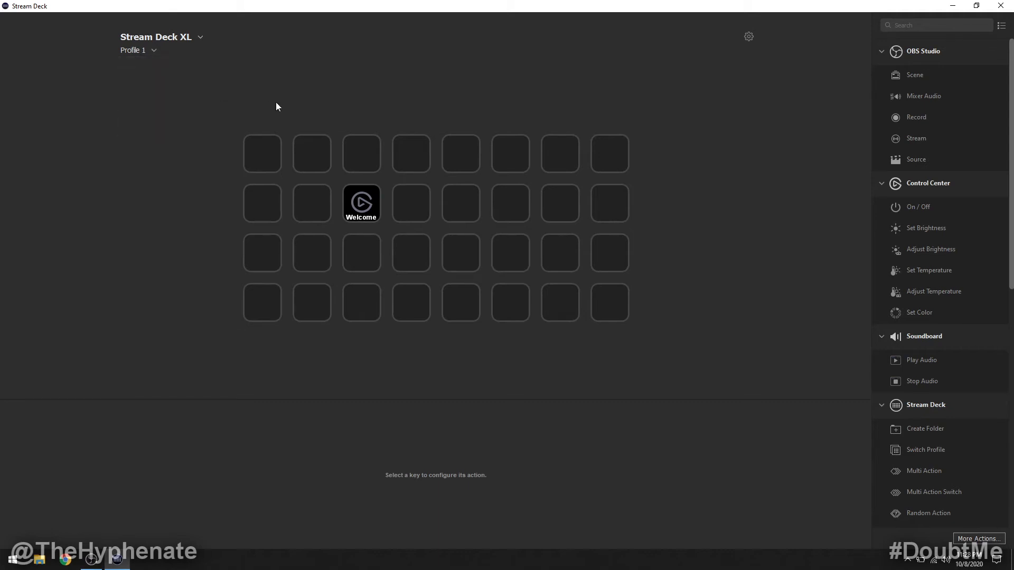
mouse_move(361, 202)
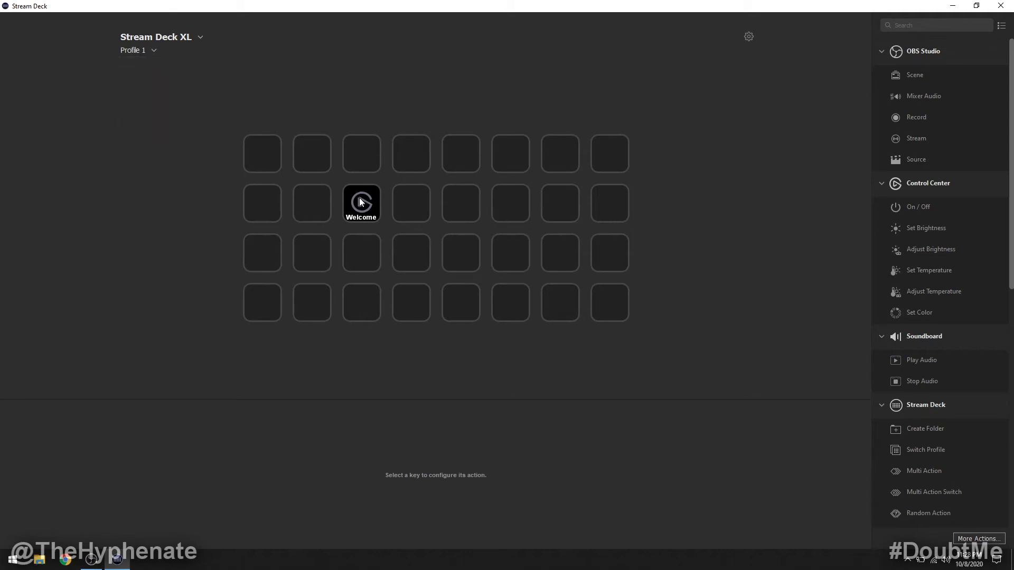
right_click(362, 203)
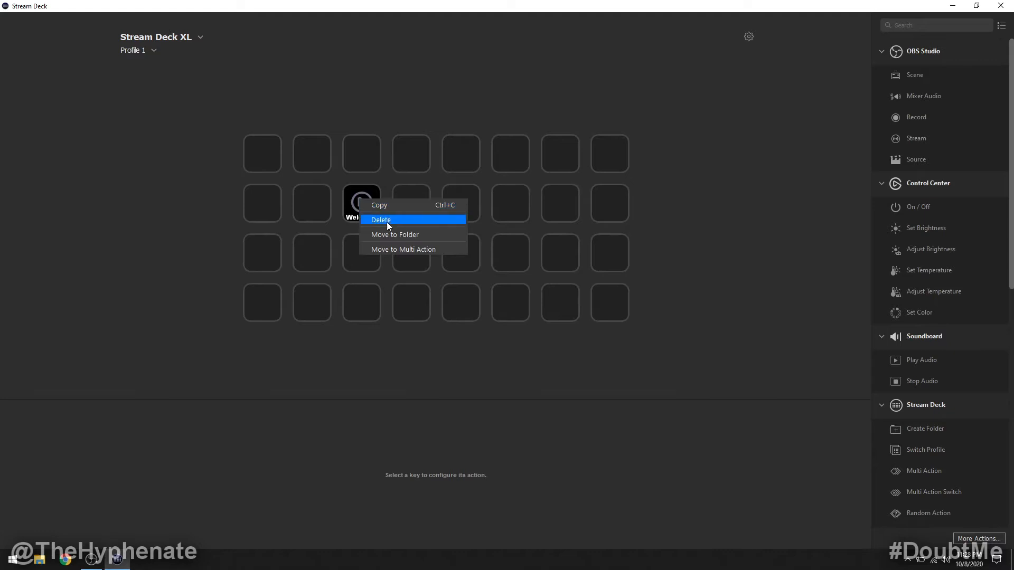
left_click(381, 220)
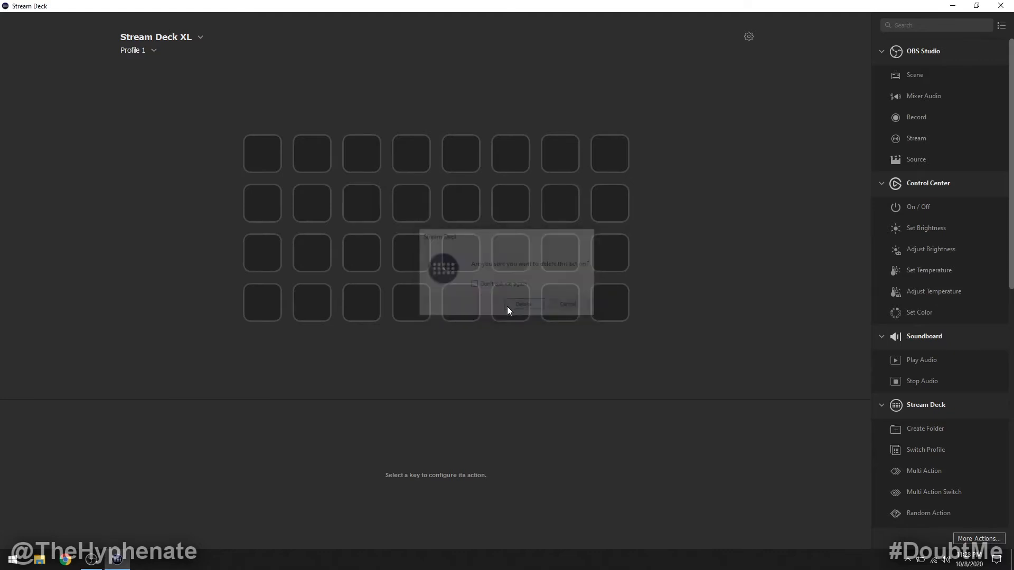
left_click(524, 304)
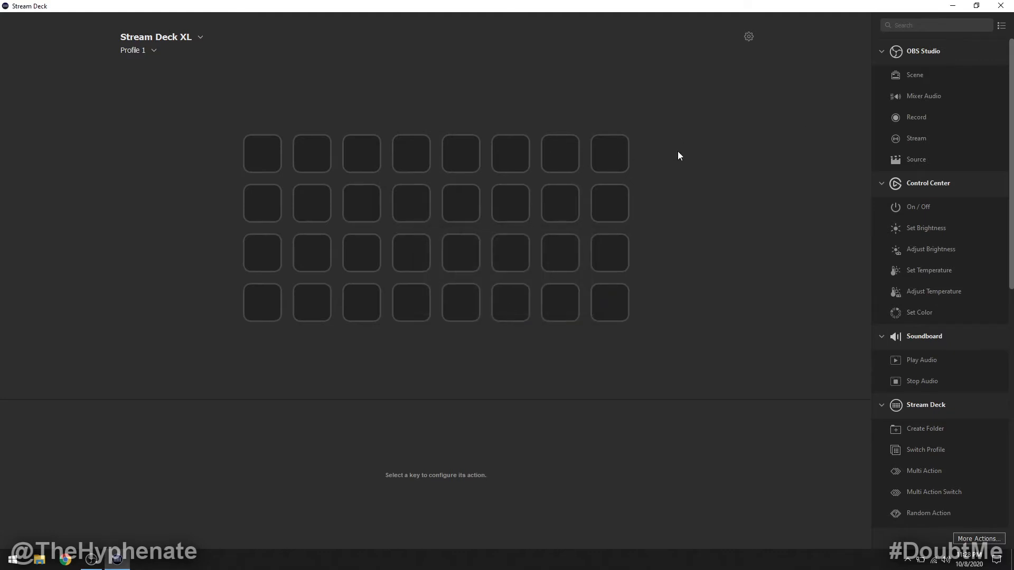
mouse_move(598, 177)
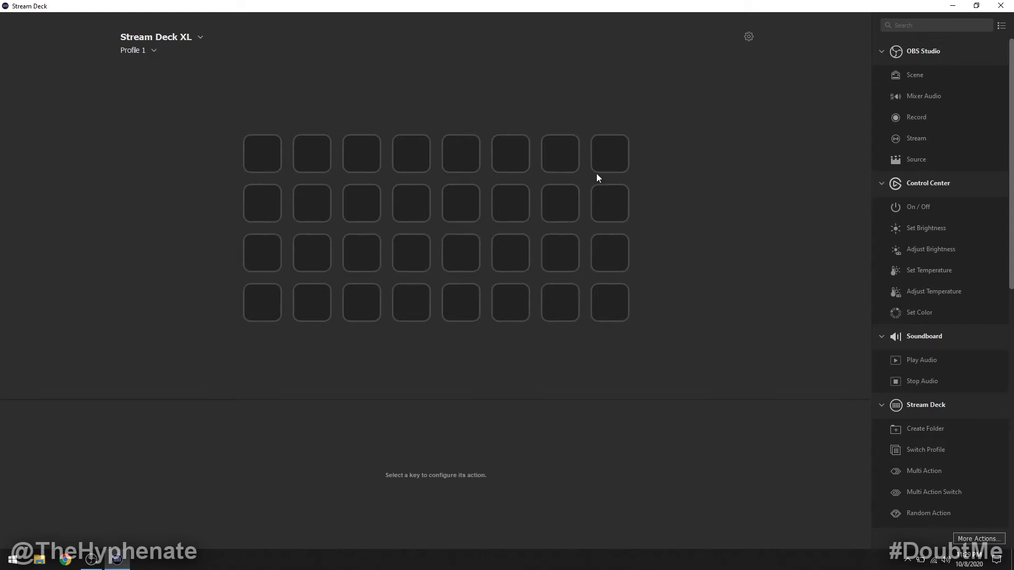
mouse_move(773, 188)
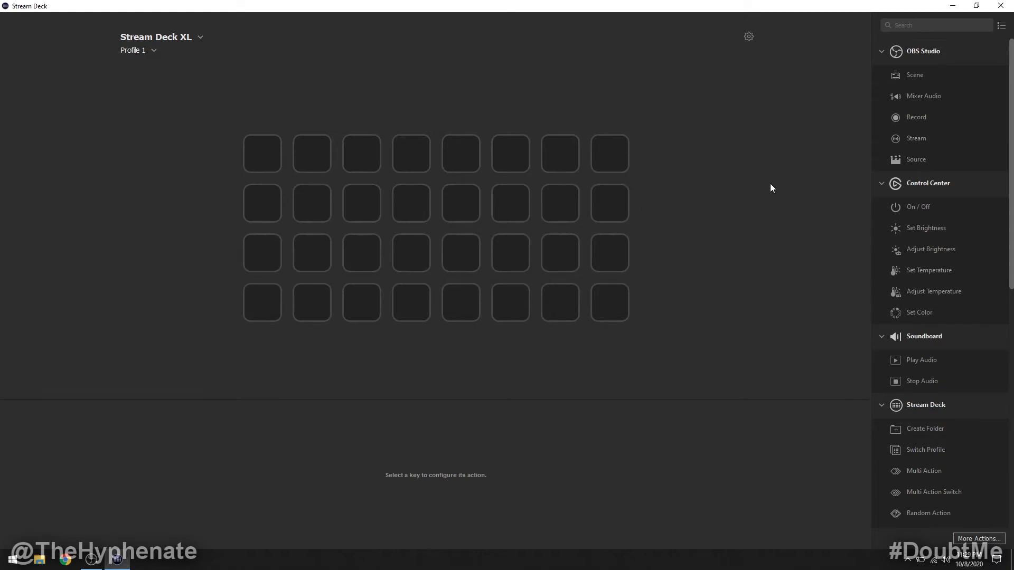
mouse_move(1010, 78)
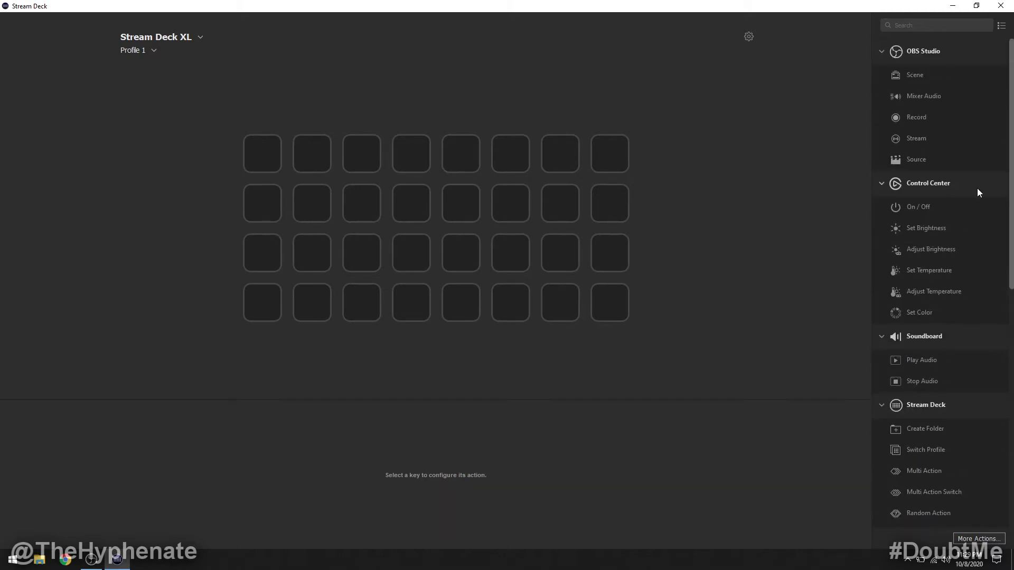
mouse_move(896, 221)
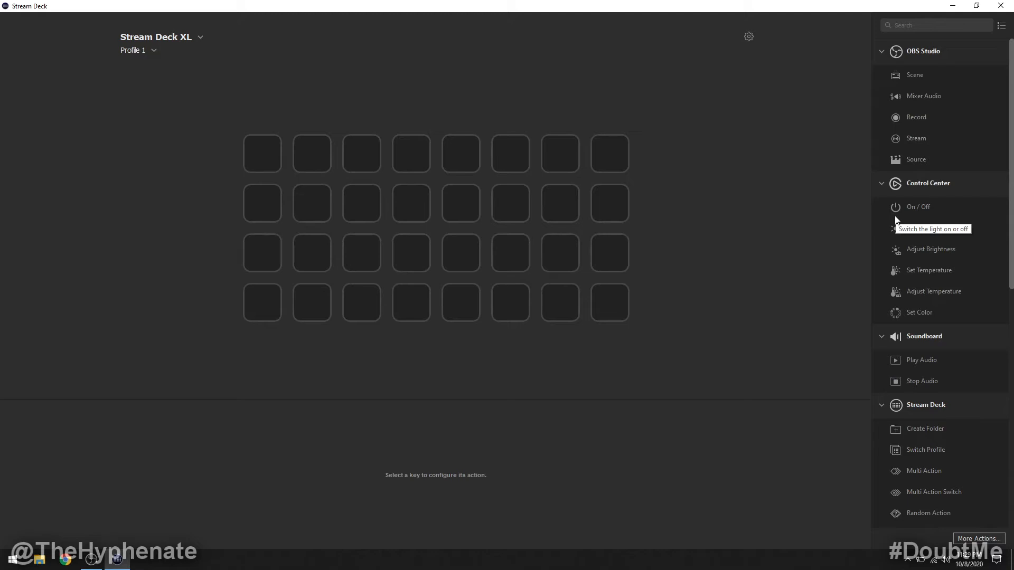
mouse_move(1006, 238)
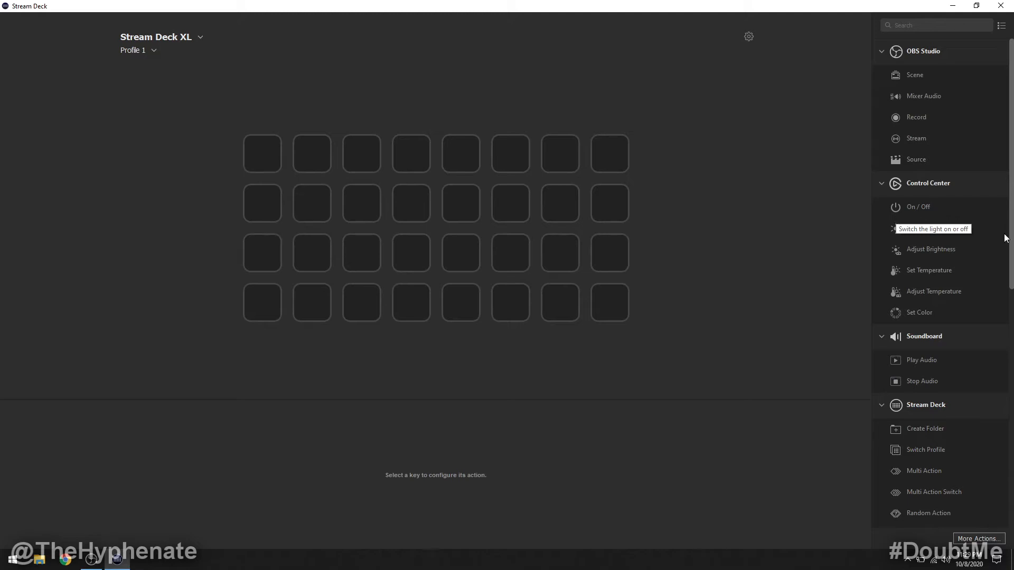
mouse_move(849, 260)
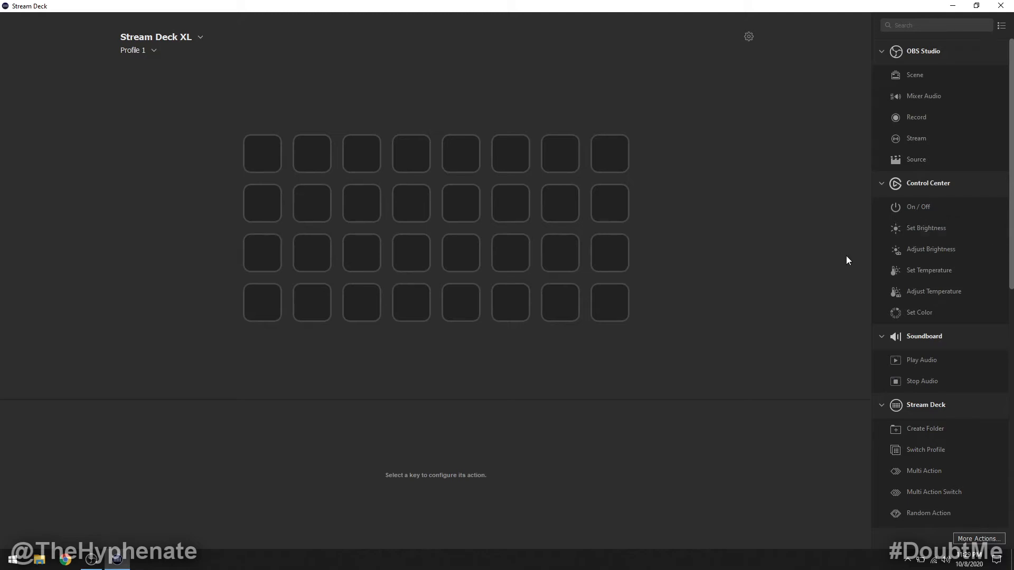
mouse_move(869, 287)
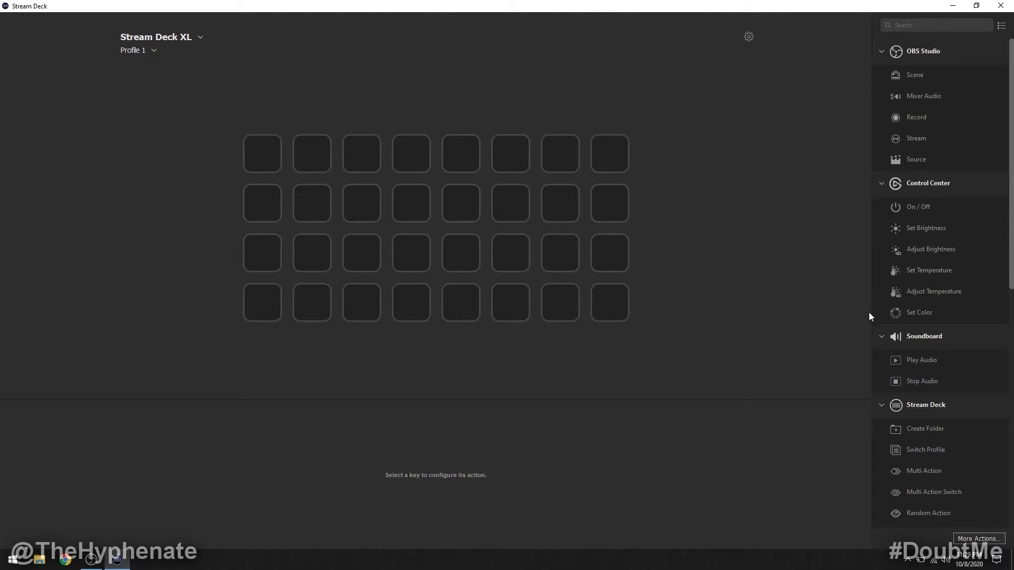
mouse_move(914, 212)
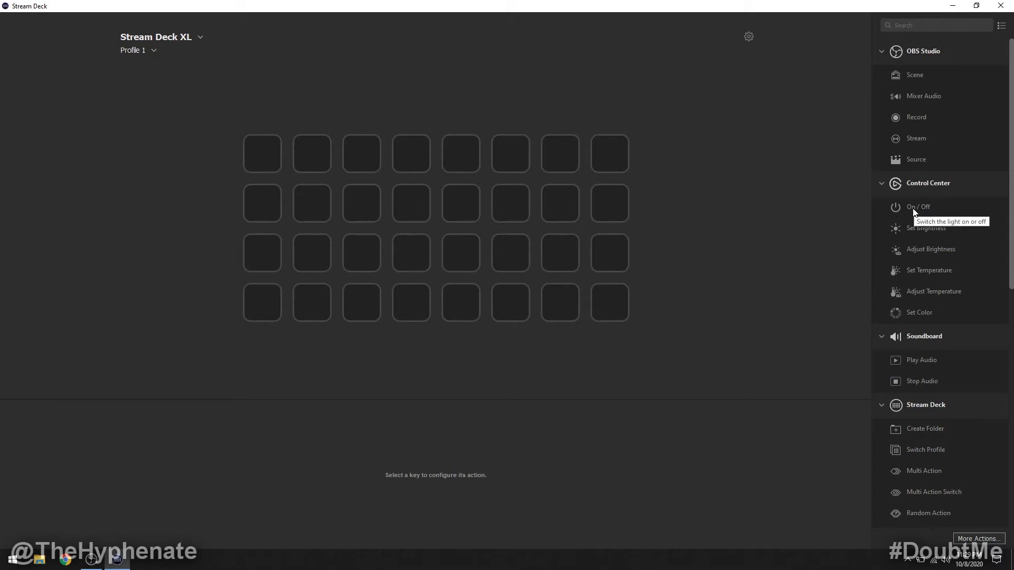
Add a Control Center On/Off key titled 'Lights' controlling the Left Light.
left_click_drag(918, 207, 608, 153)
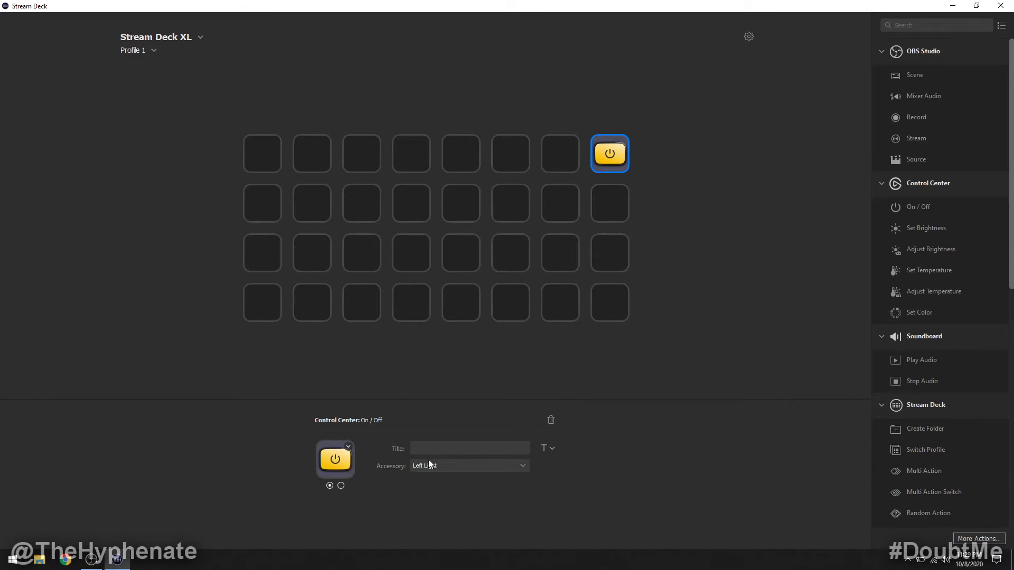
type("Lights")
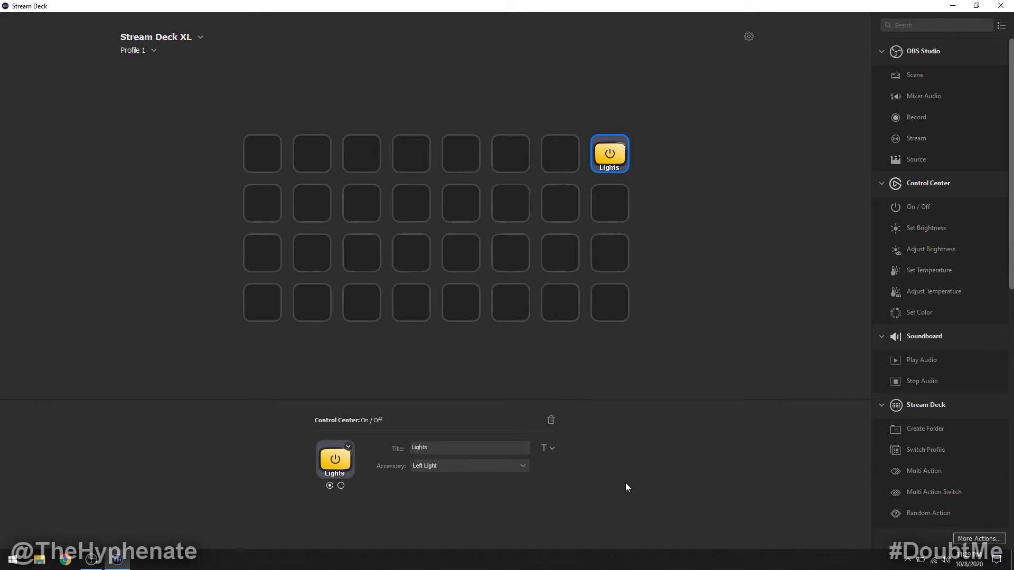
left_click(469, 466)
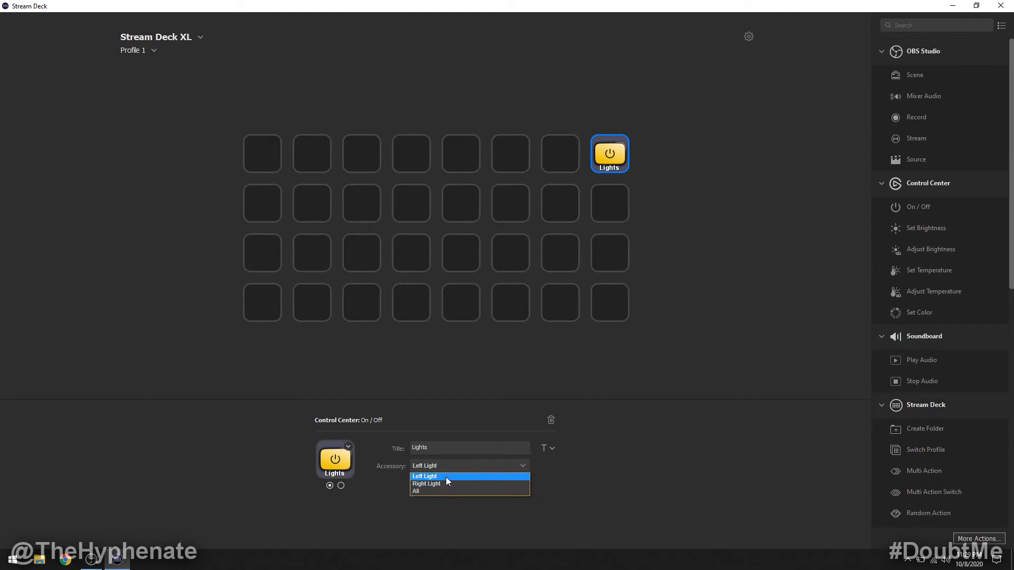
left_click(425, 477)
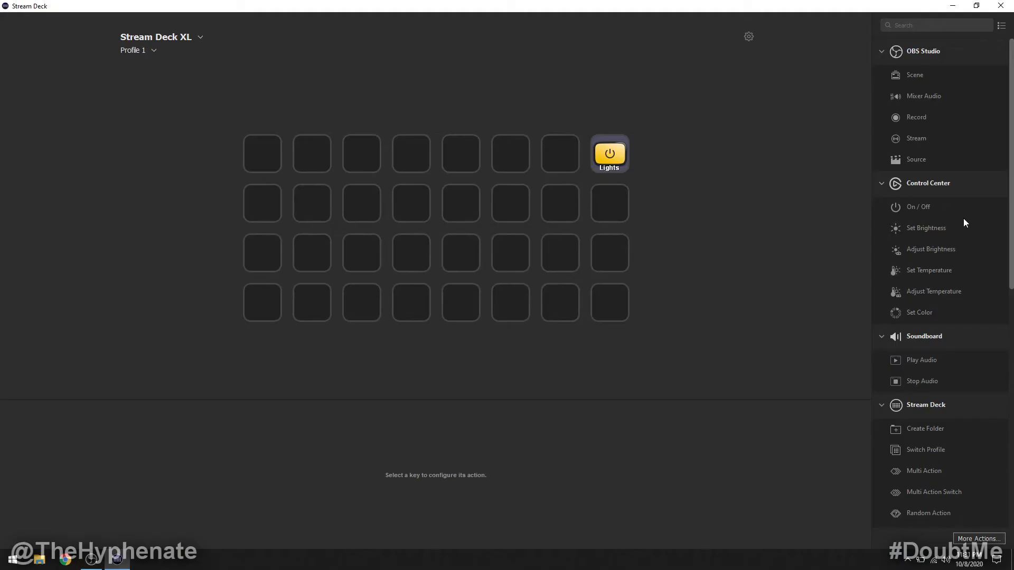
mouse_move(933, 231)
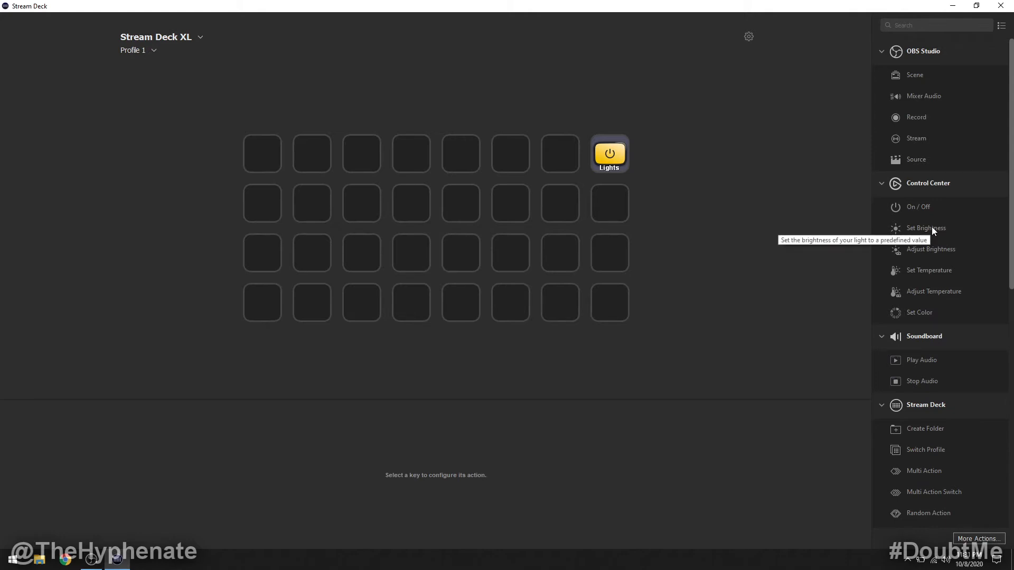
Add a Set Brightness key at 50% for the left light, titled 'Left 50'.
left_click_drag(923, 228, 608, 203)
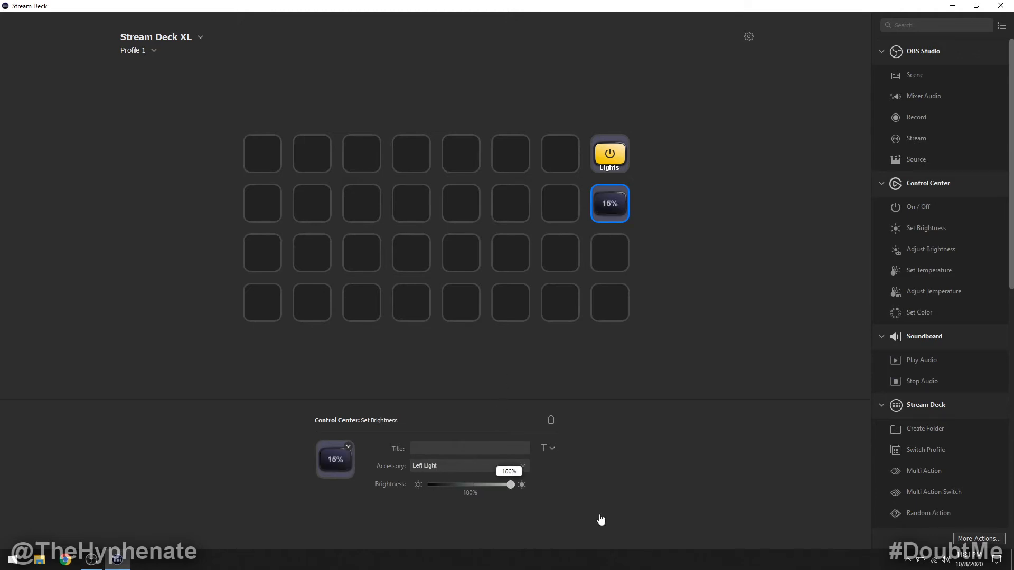
left_click_drag(517, 485, 494, 485)
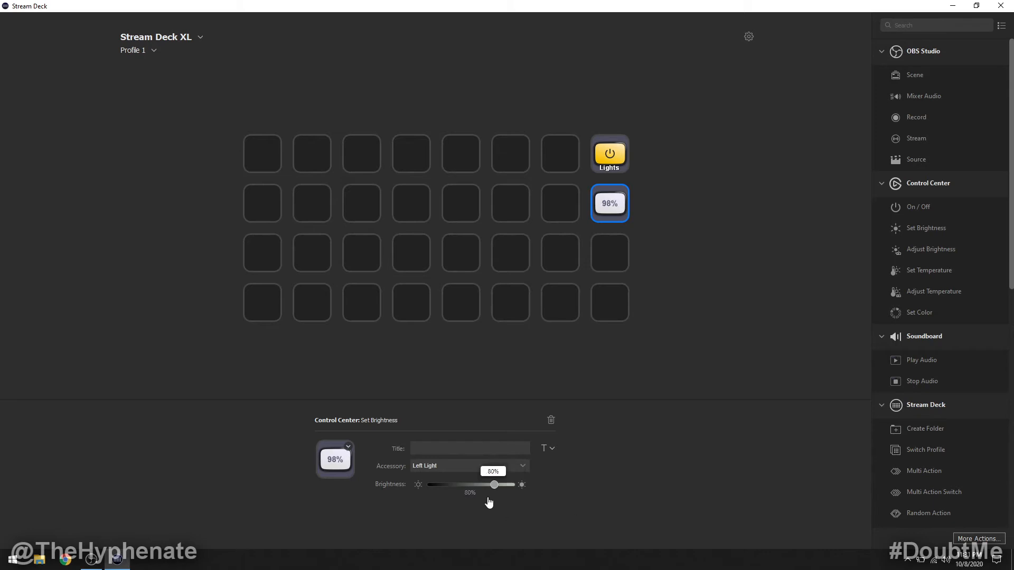
left_click_drag(493, 484, 470, 485)
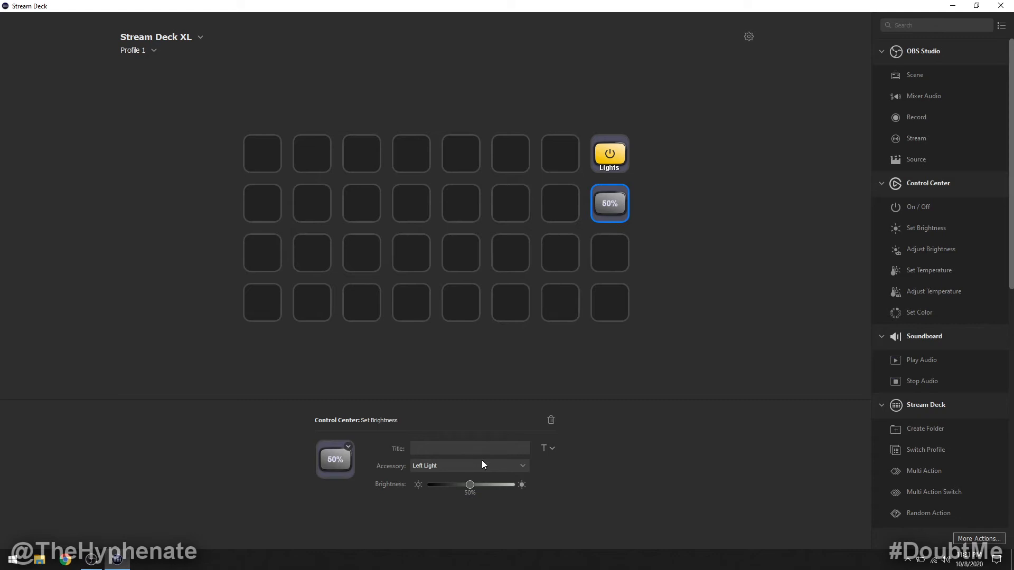
mouse_move(454, 469)
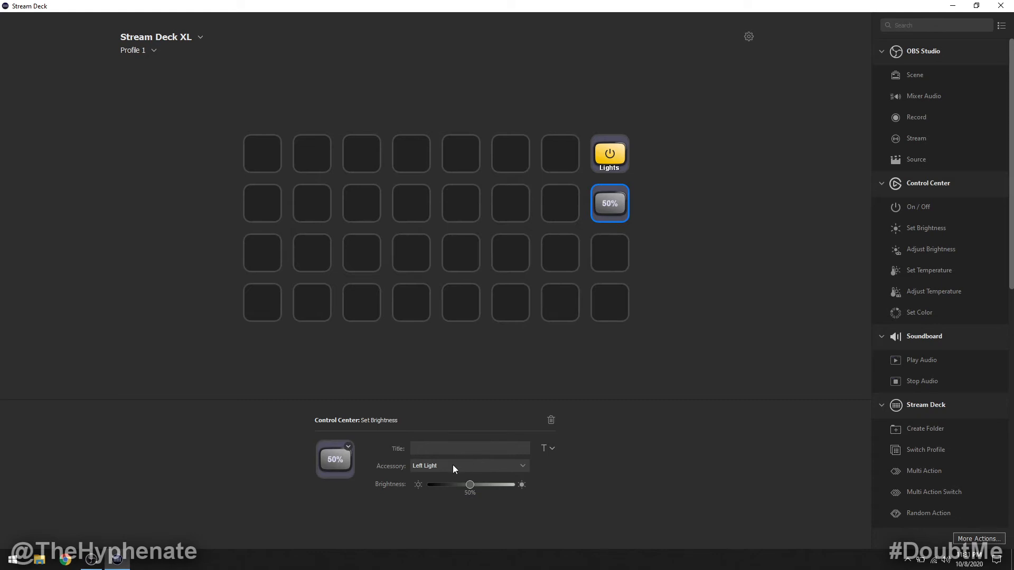
left_click(469, 466)
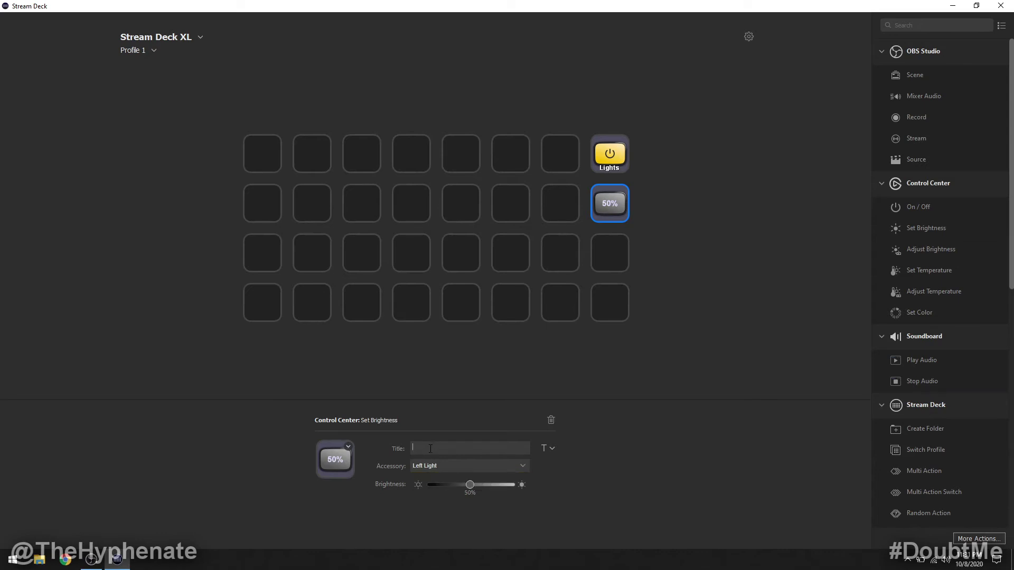
type("Left 50")
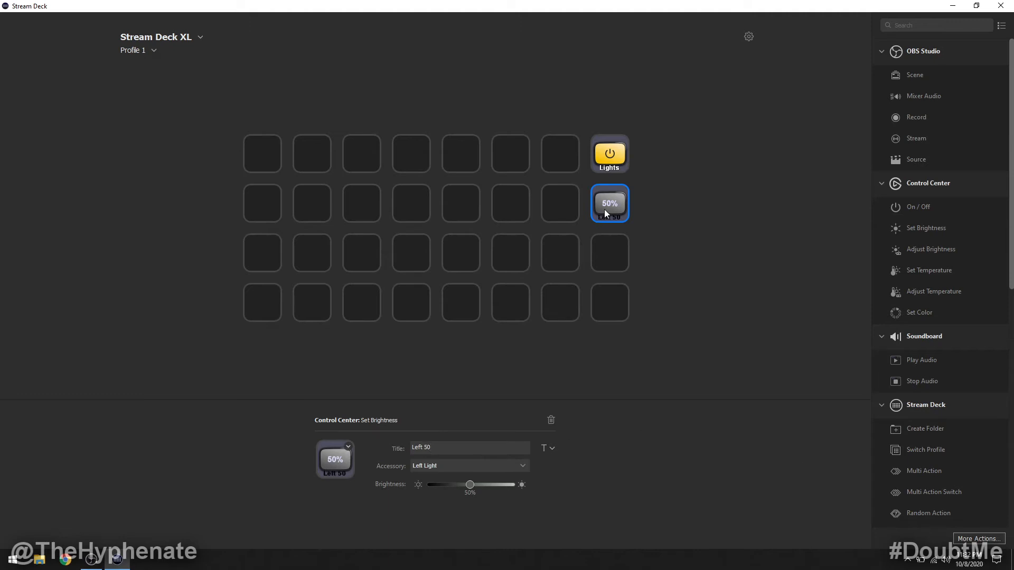
mouse_move(612, 209)
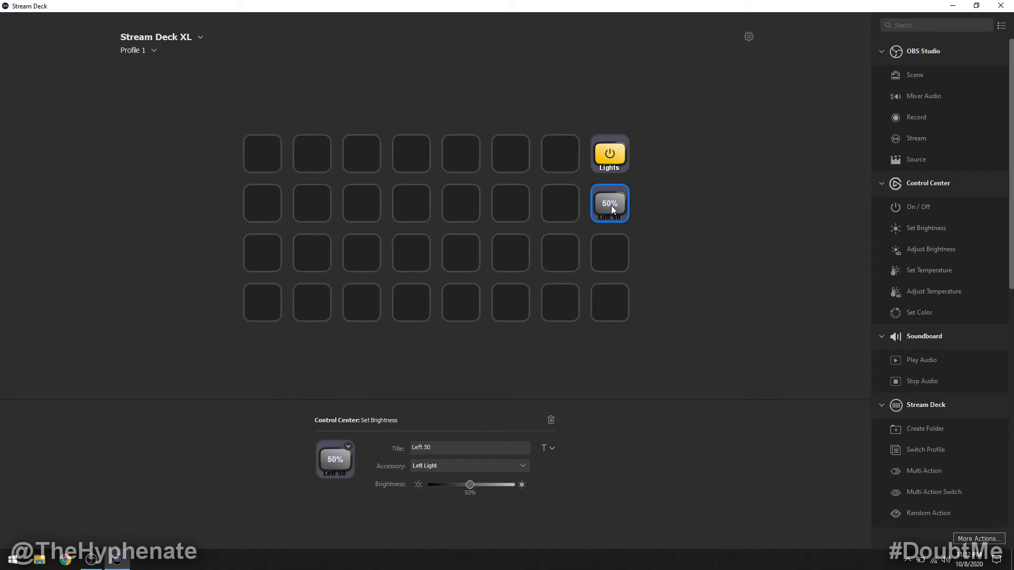
mouse_move(628, 218)
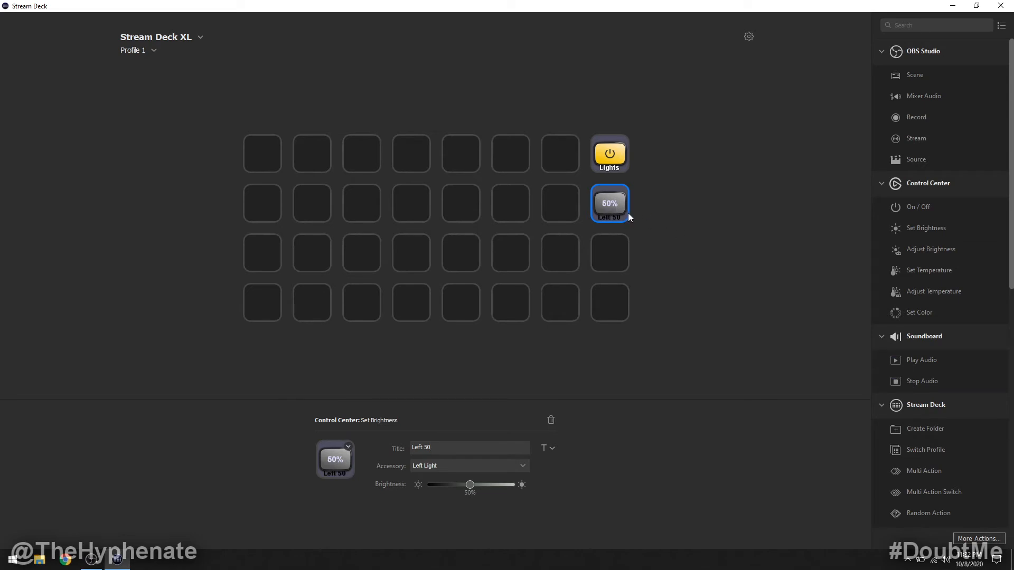
mouse_move(593, 215)
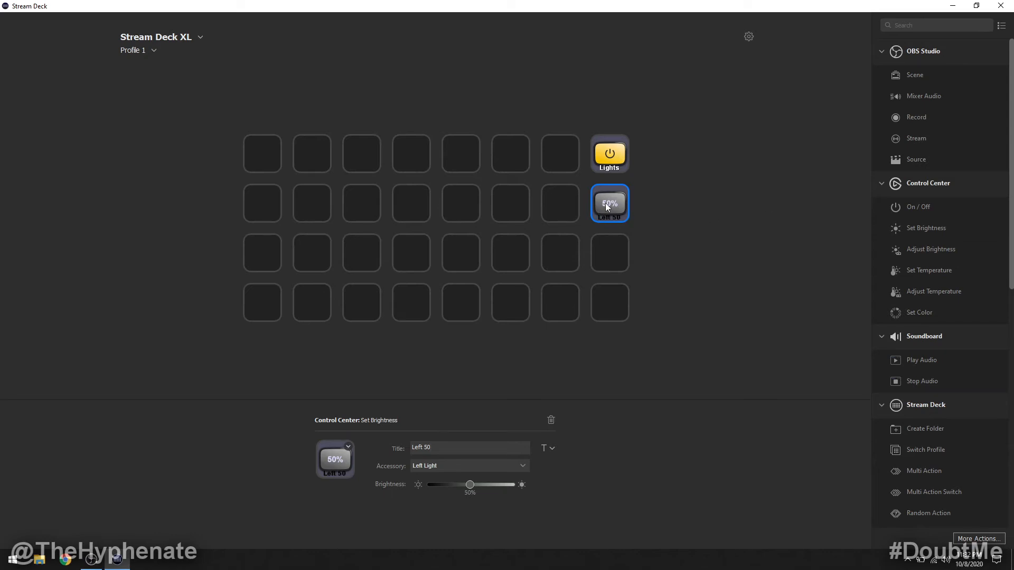
mouse_move(622, 224)
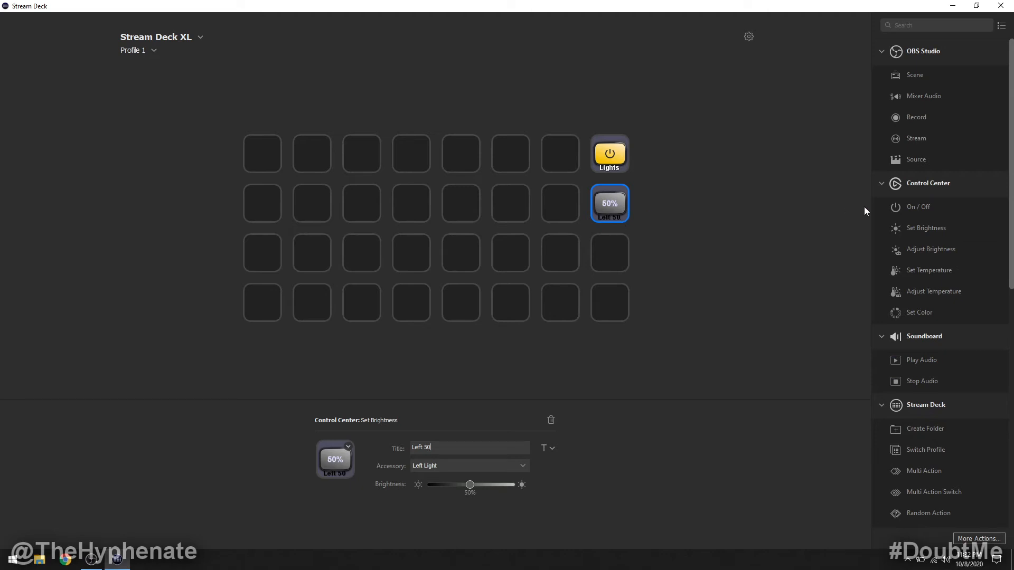
mouse_move(953, 255)
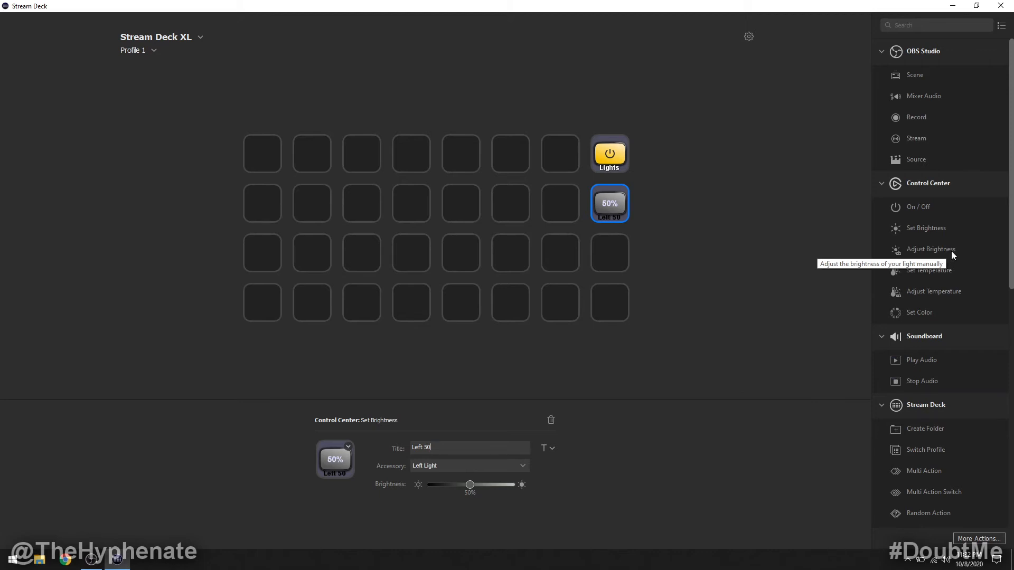
Add an Adjust Brightness key with +10 % step size, titled 'Left +10'.
left_click_drag(931, 249, 608, 252)
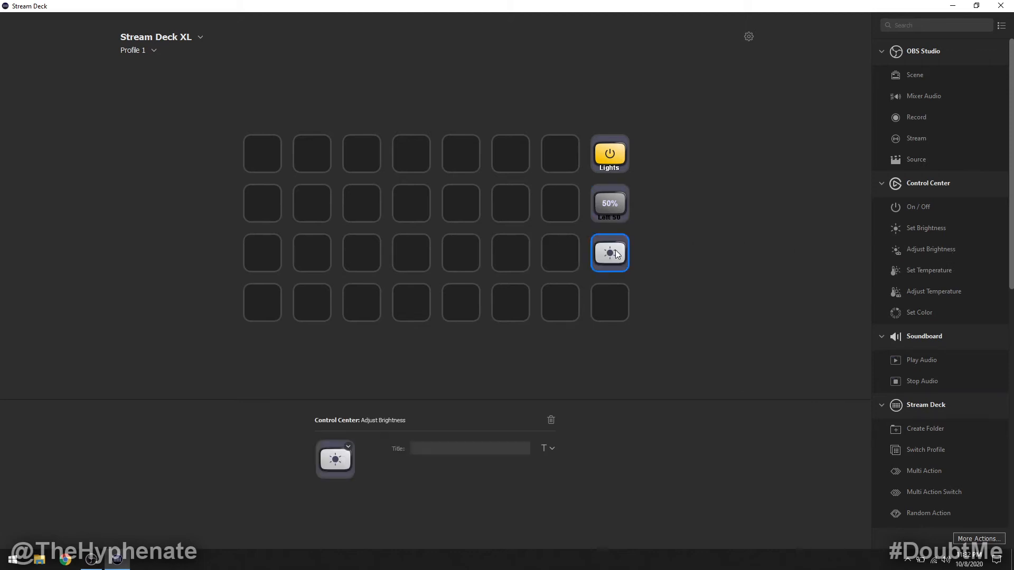
left_click(610, 253)
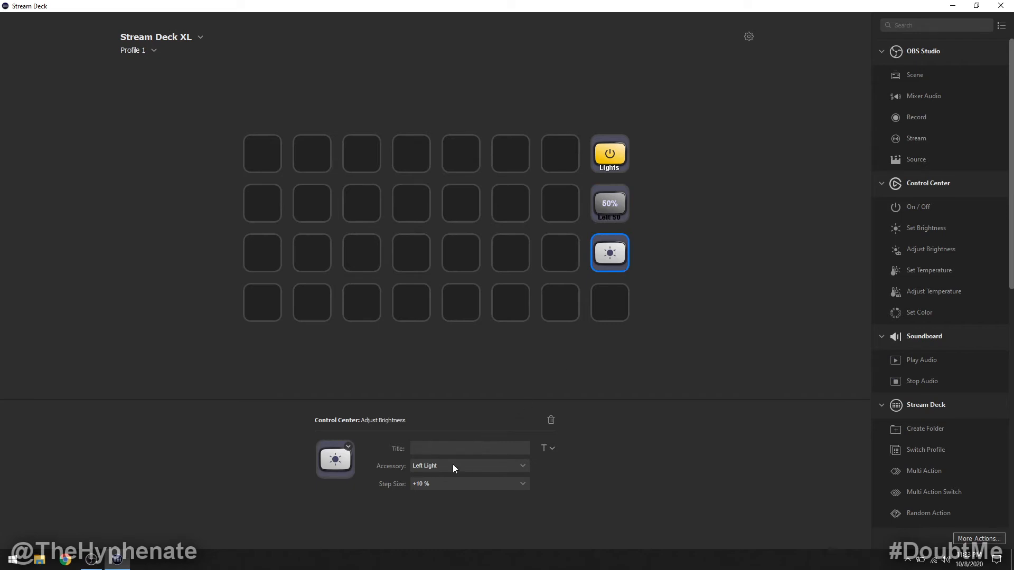
mouse_move(596, 341)
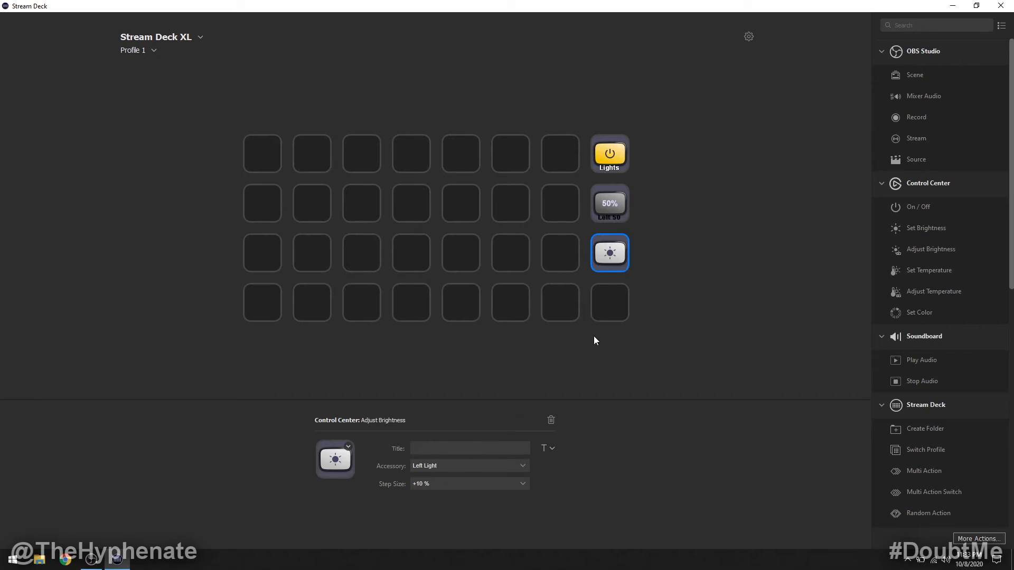
mouse_move(479, 464)
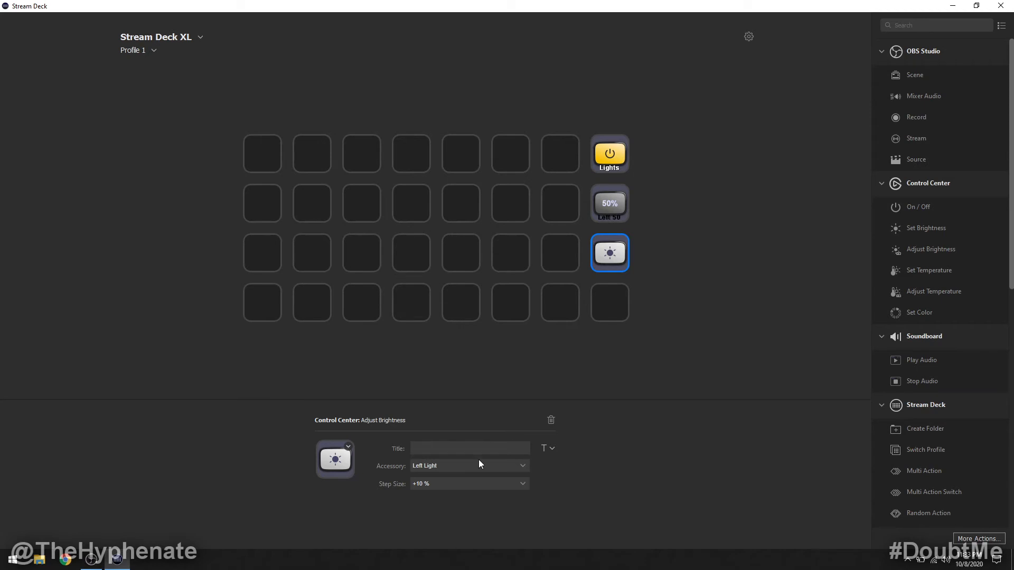
mouse_move(450, 475)
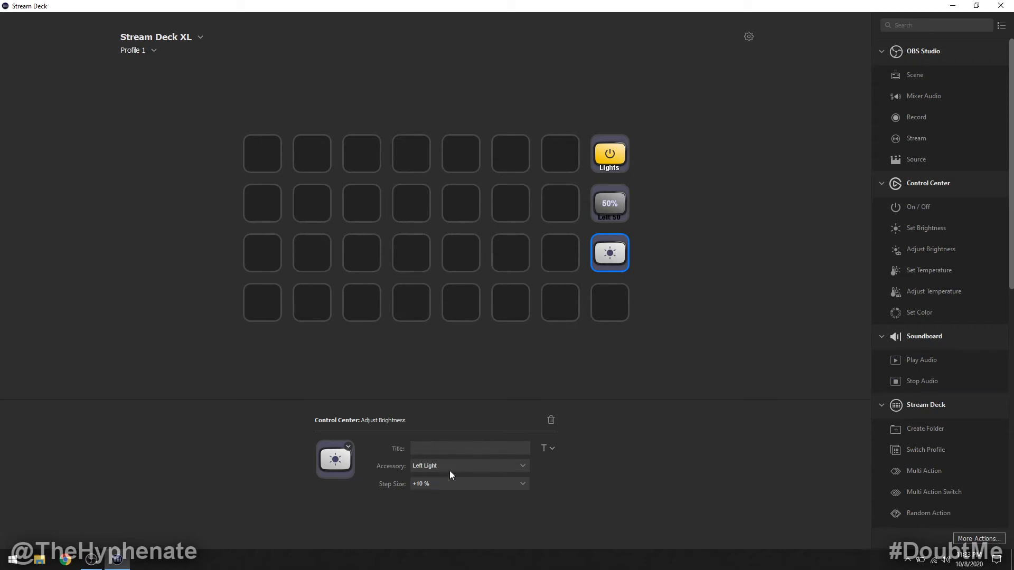
mouse_move(438, 491)
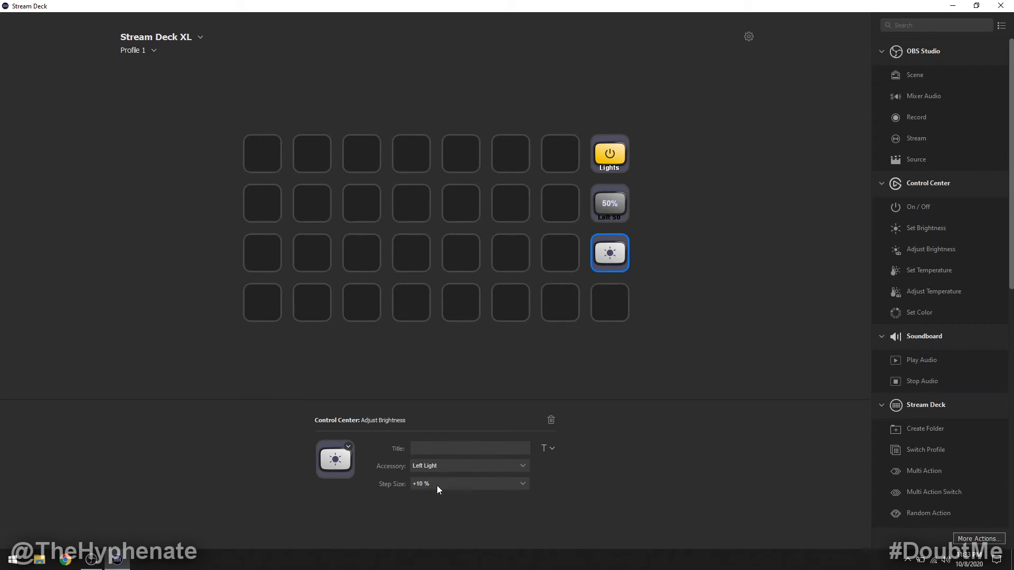
mouse_move(448, 489)
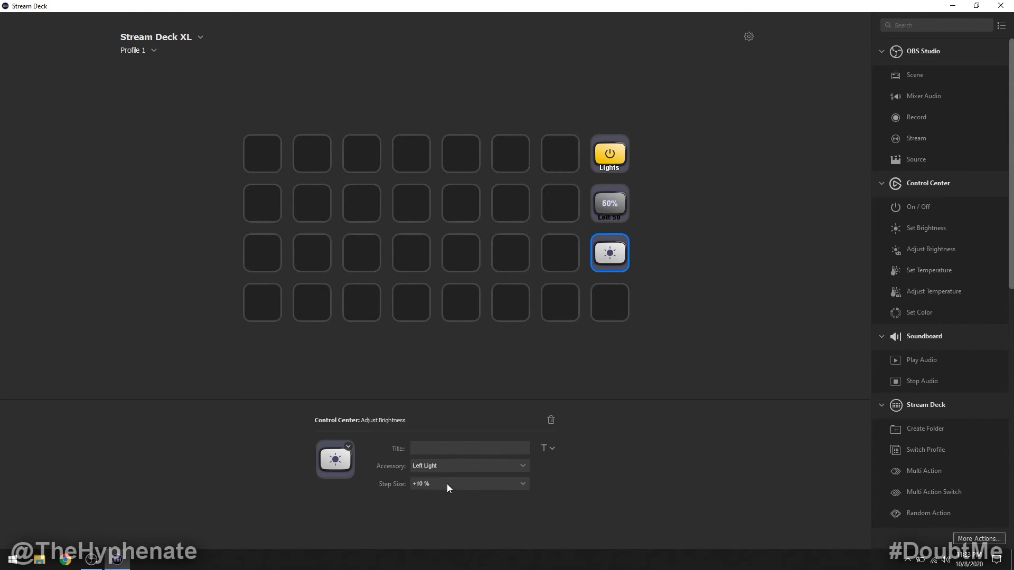
left_click(469, 484)
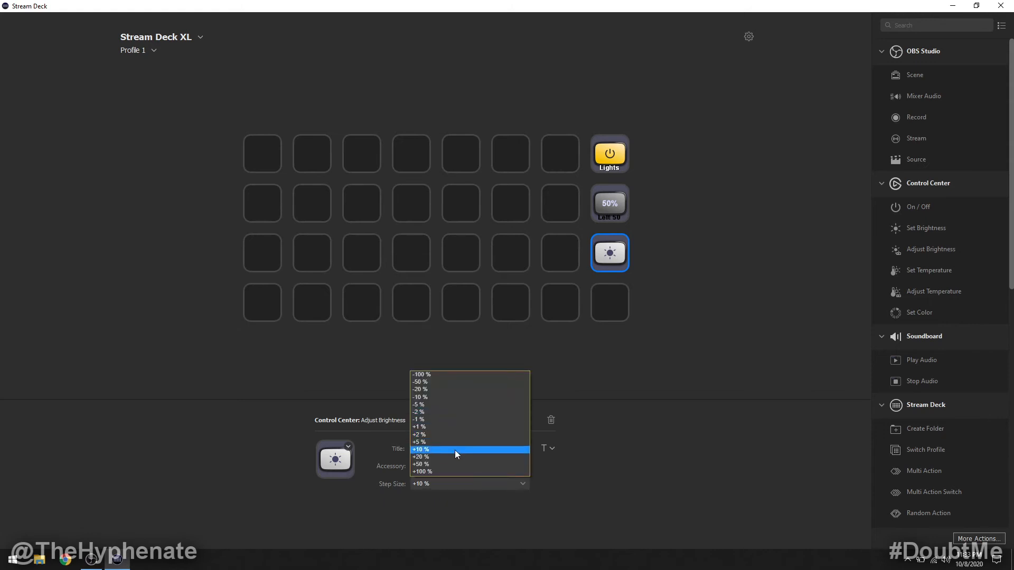
mouse_move(469, 424)
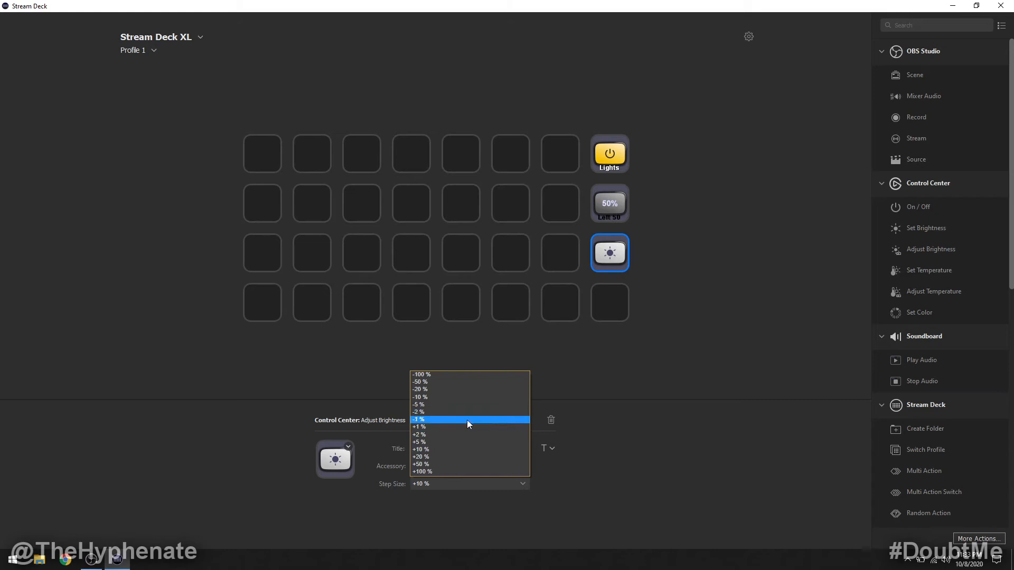
mouse_move(466, 429)
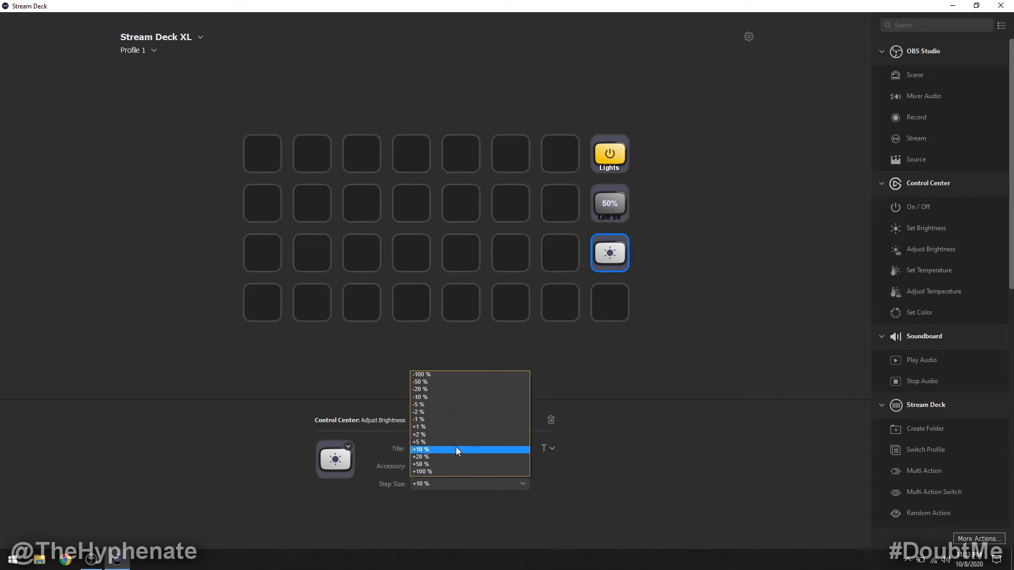
left_click(457, 450)
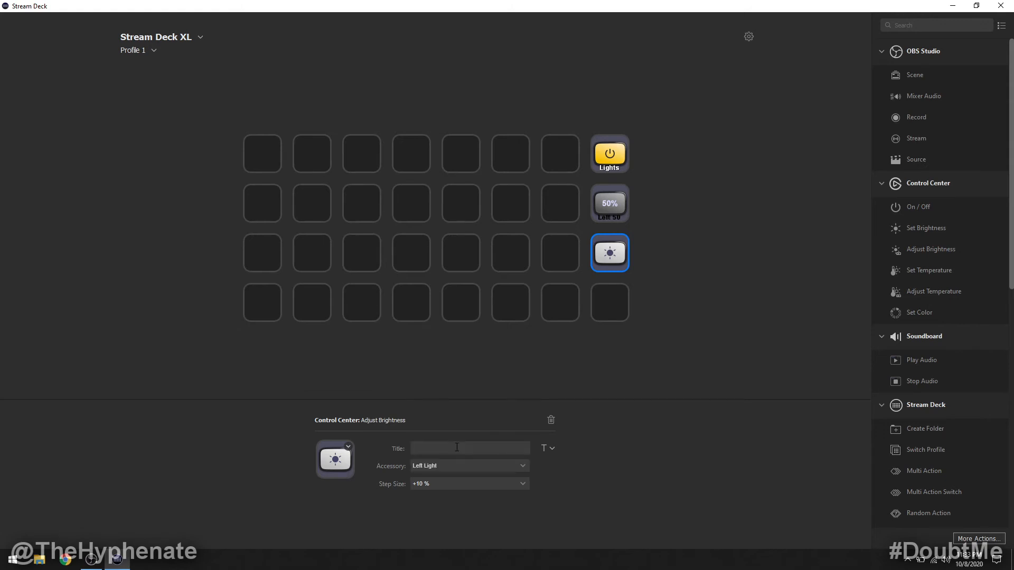
type("LE")
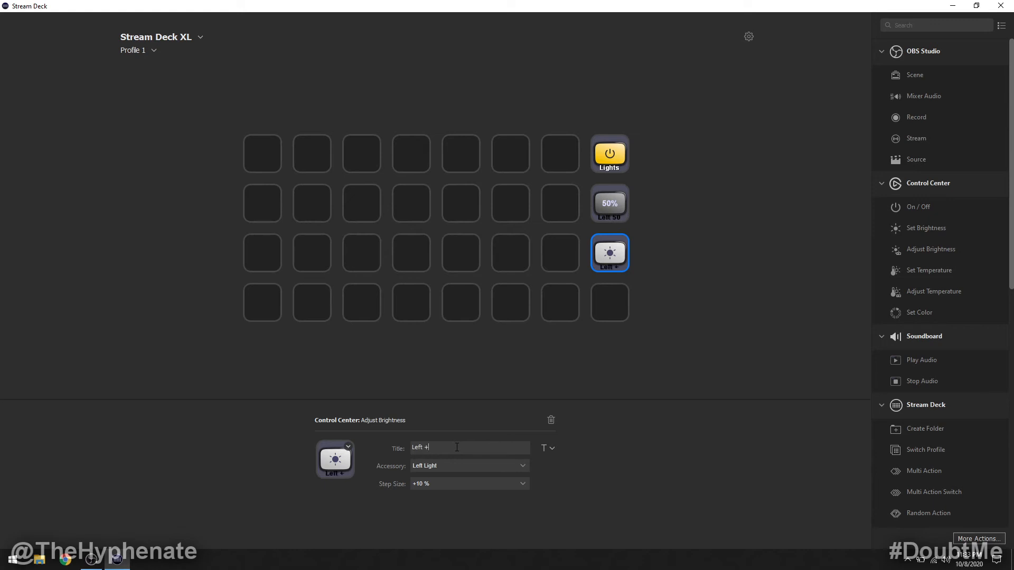
type("10")
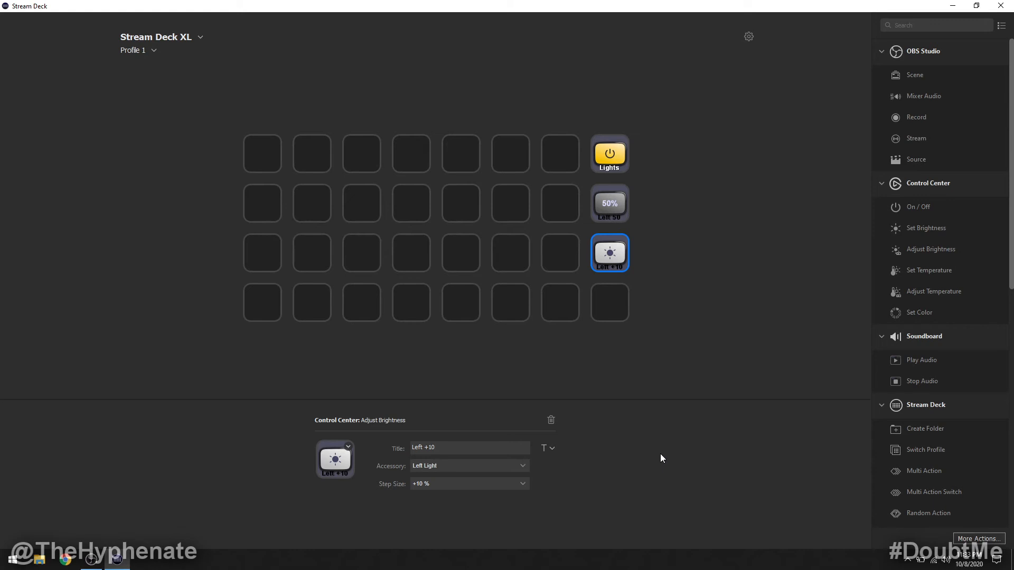
mouse_move(626, 260)
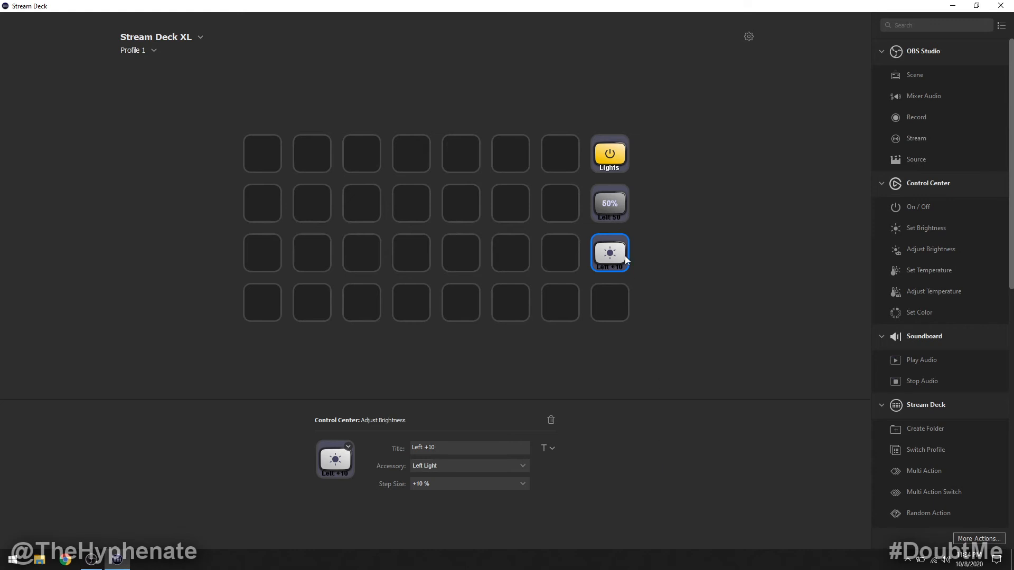
Add an Adjust Brightness key with -10 % step size, titled 'Left -10'.
left_click(469, 448)
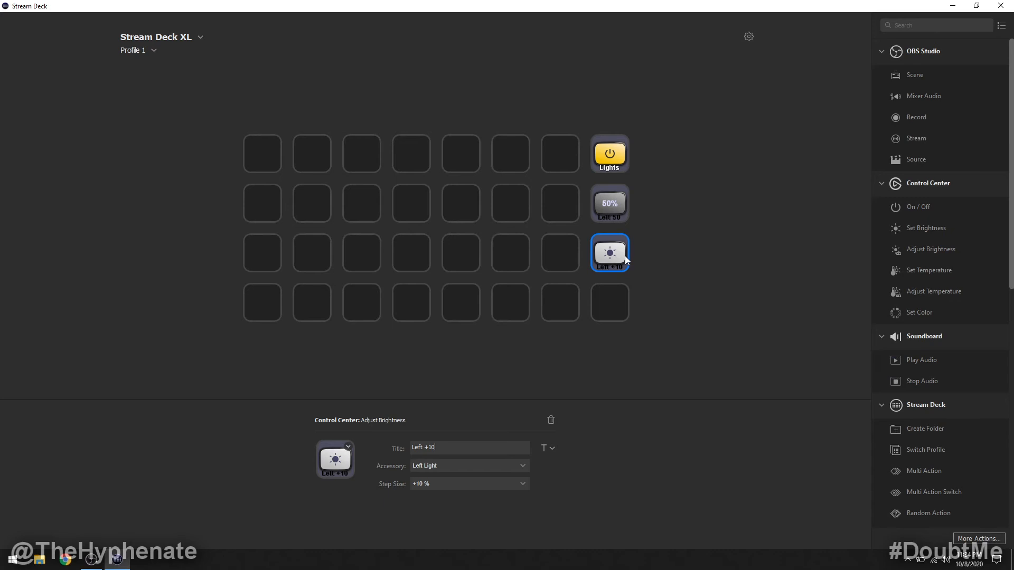
mouse_move(951, 240)
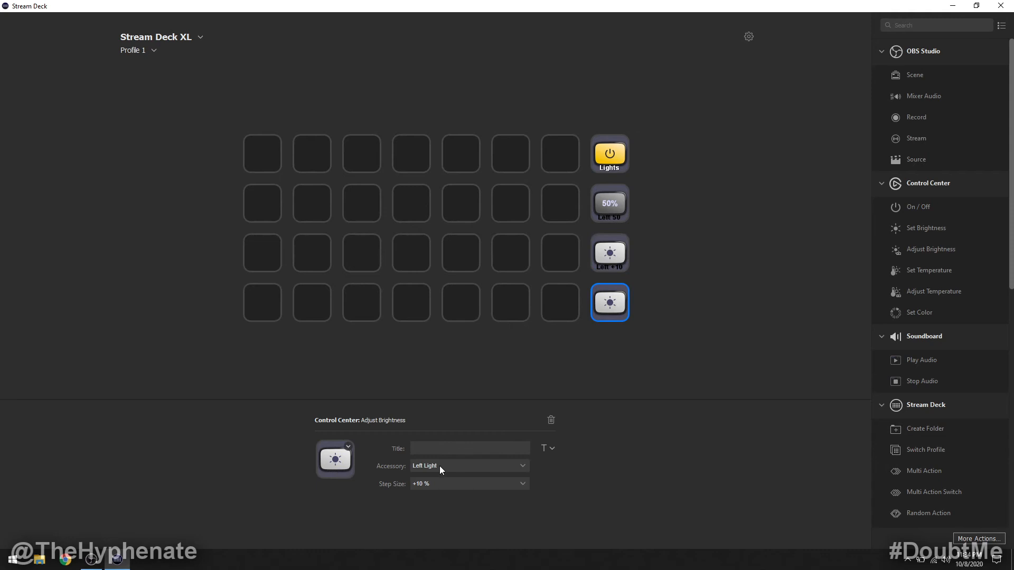
mouse_move(469, 483)
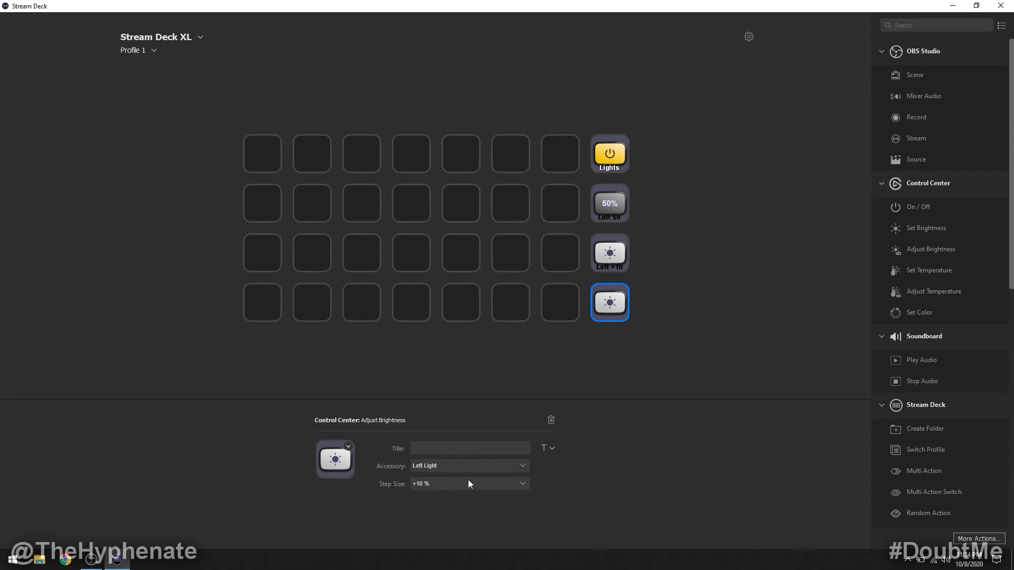
left_click(469, 484)
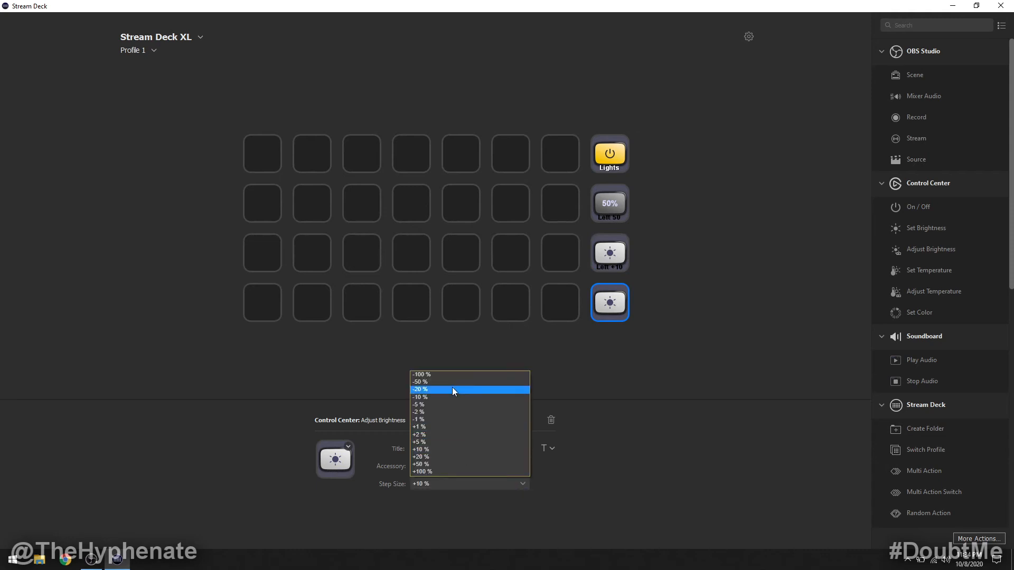
left_click(421, 397)
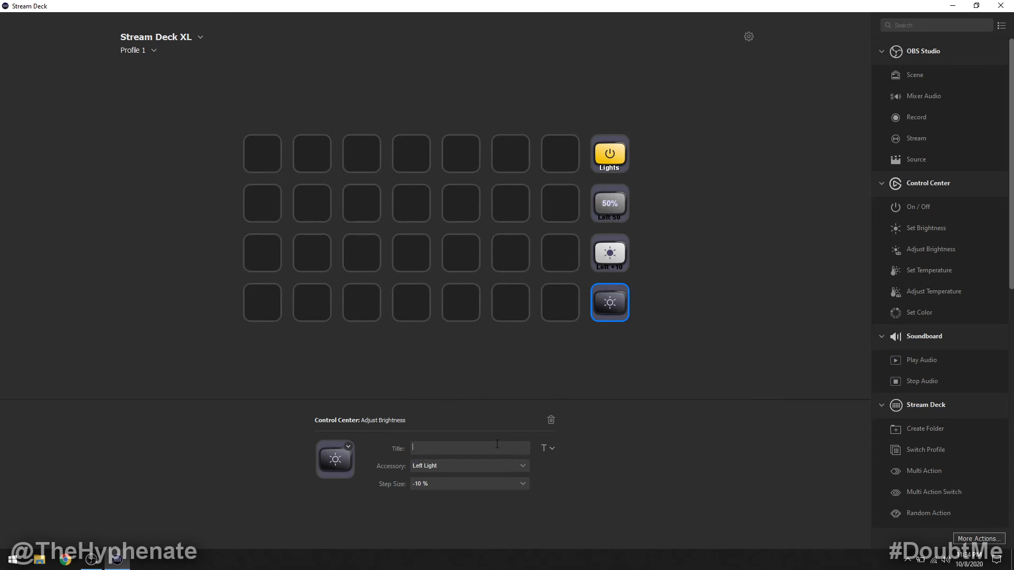
type("Left -10")
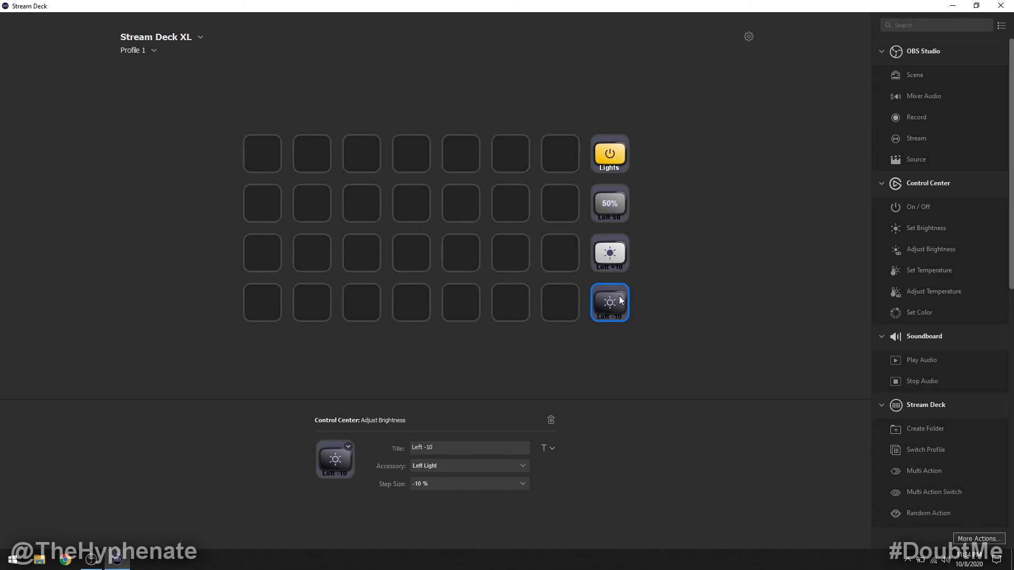
mouse_move(619, 255)
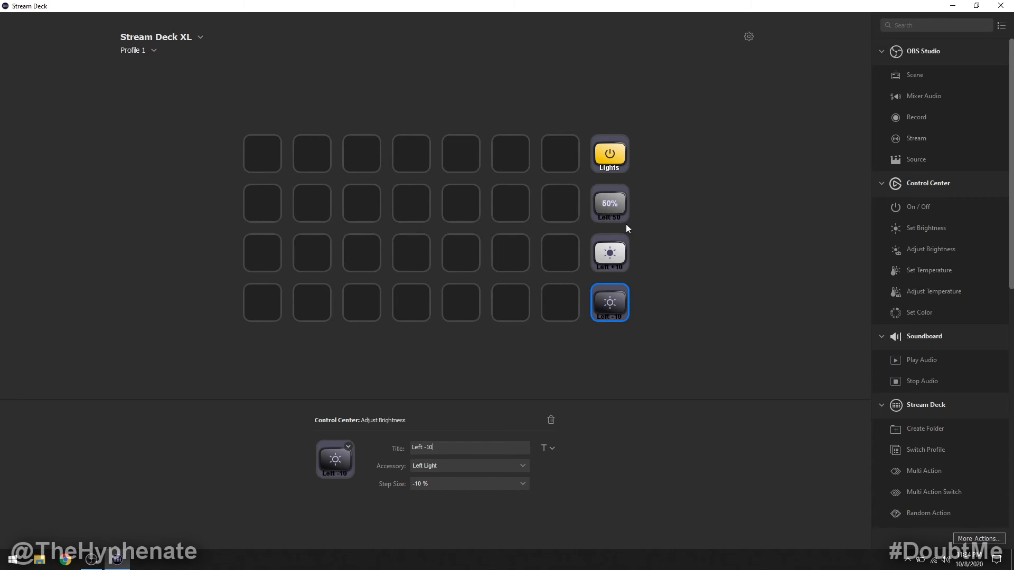
mouse_move(616, 206)
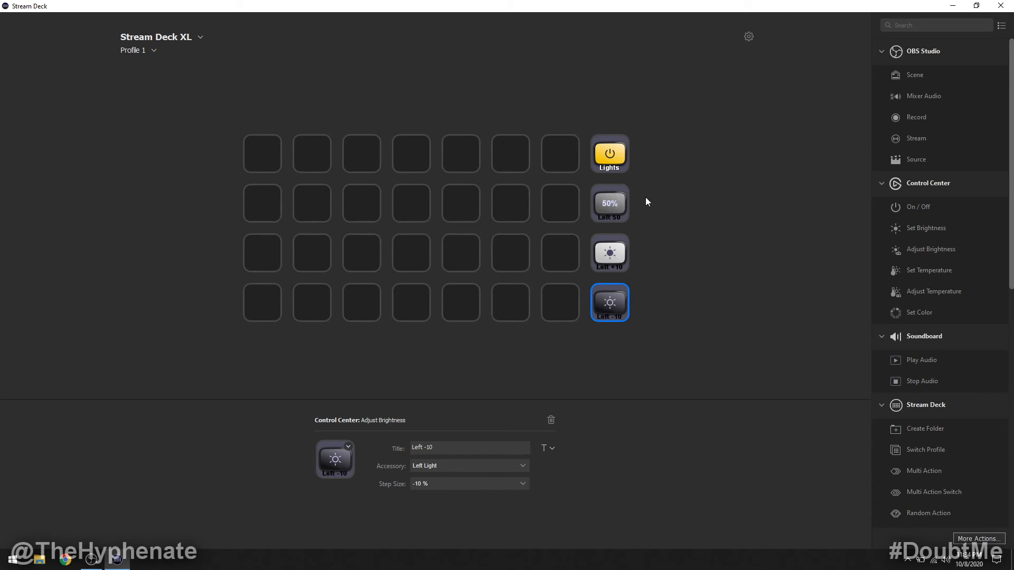
mouse_move(615, 205)
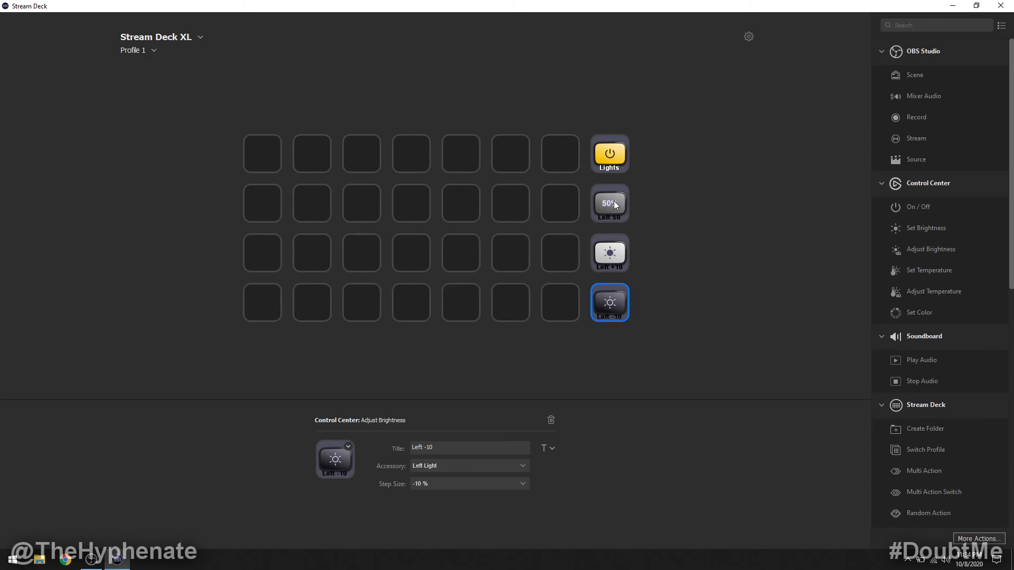
left_click(469, 447)
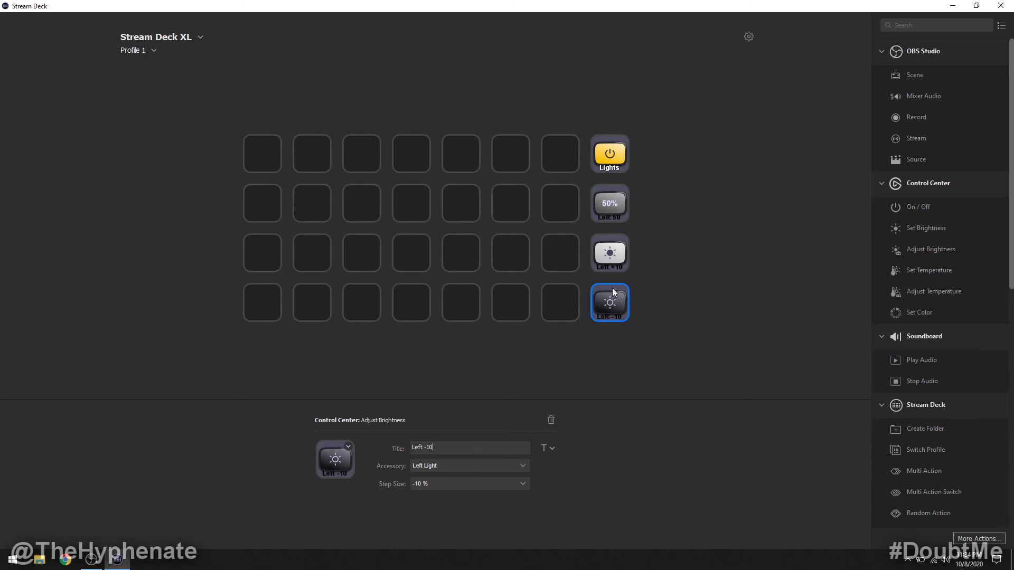
mouse_move(612, 308)
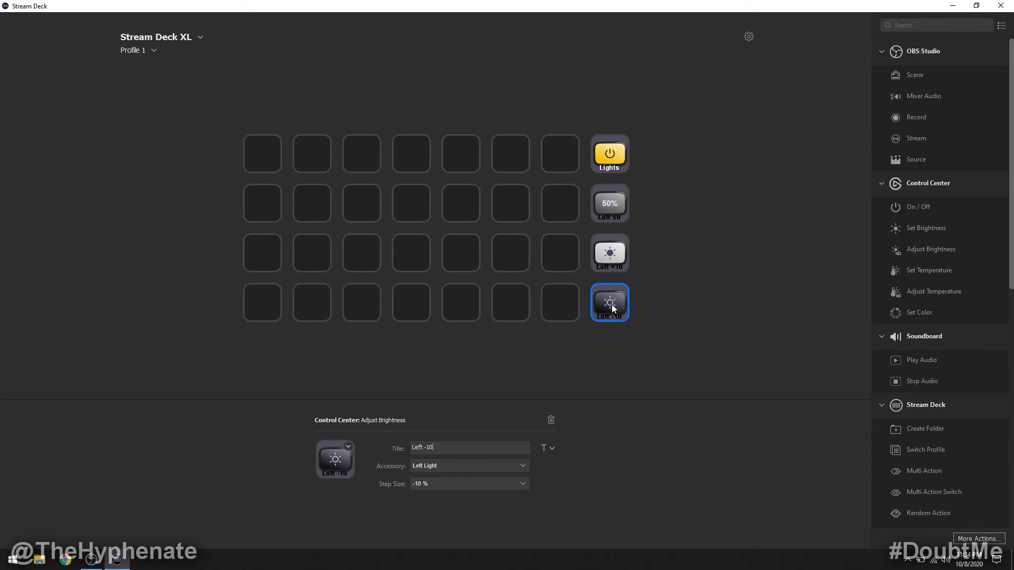
mouse_move(672, 180)
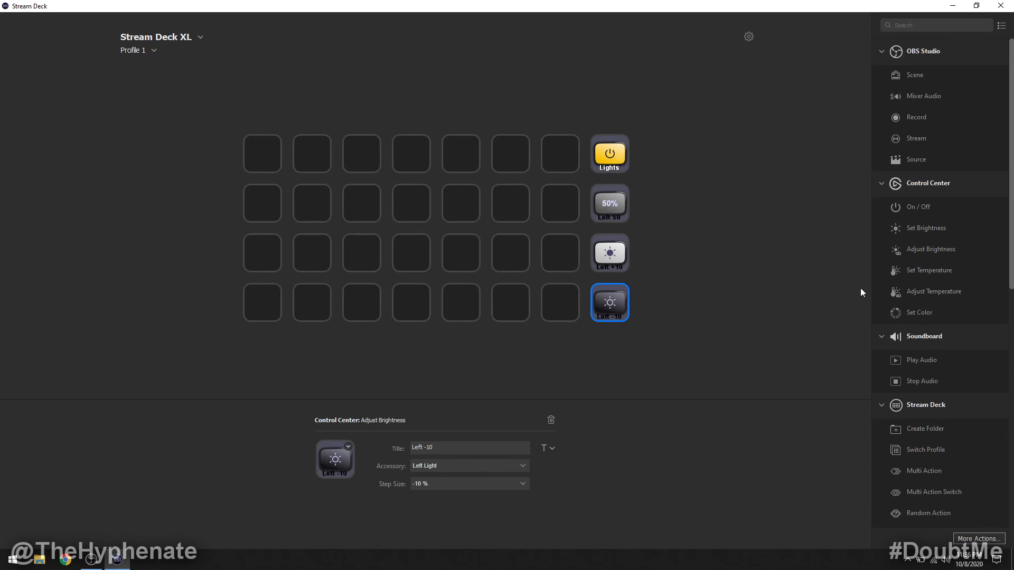
mouse_move(689, 226)
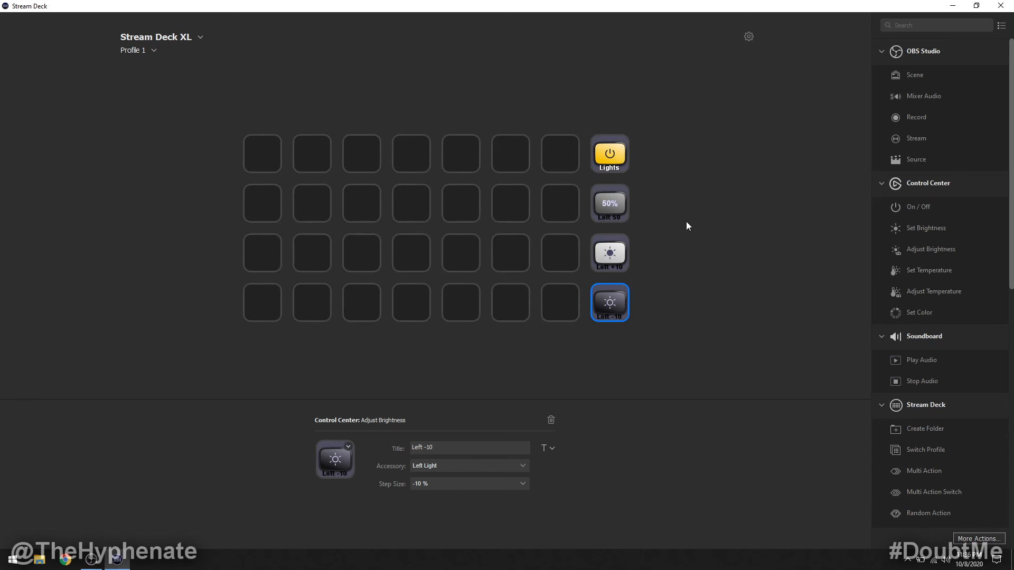
mouse_move(678, 229)
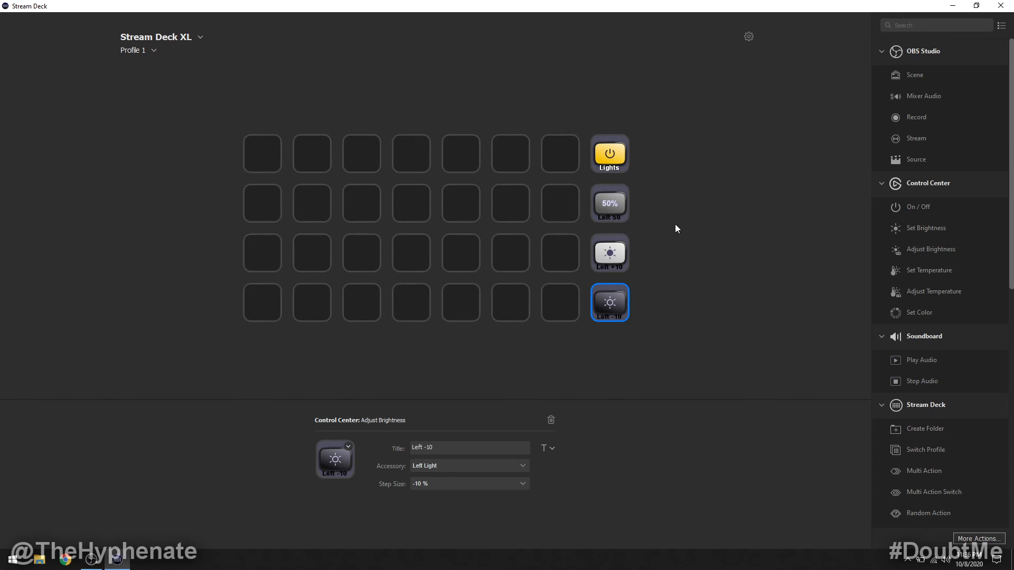
mouse_move(931, 242)
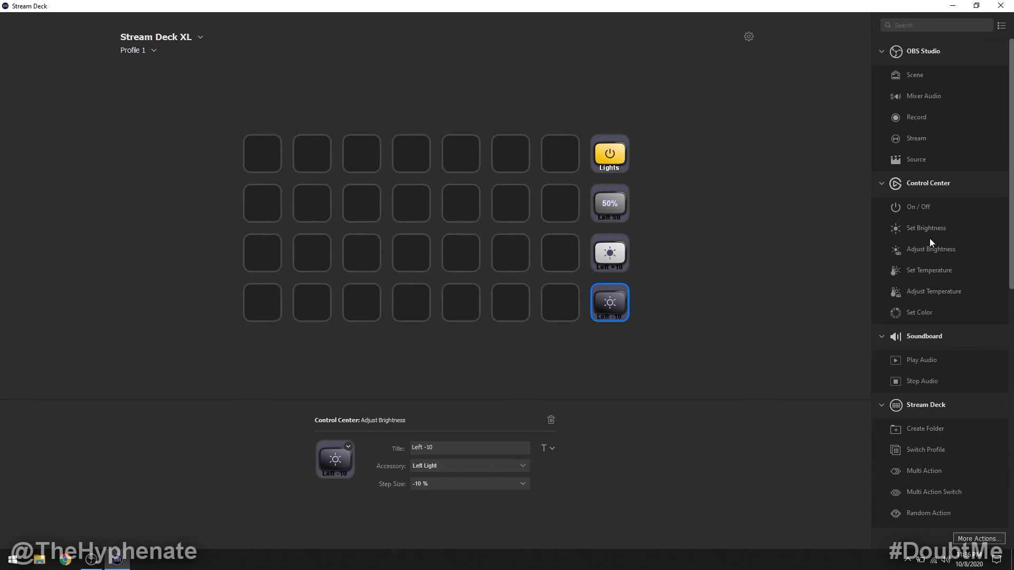
left_click(469, 448)
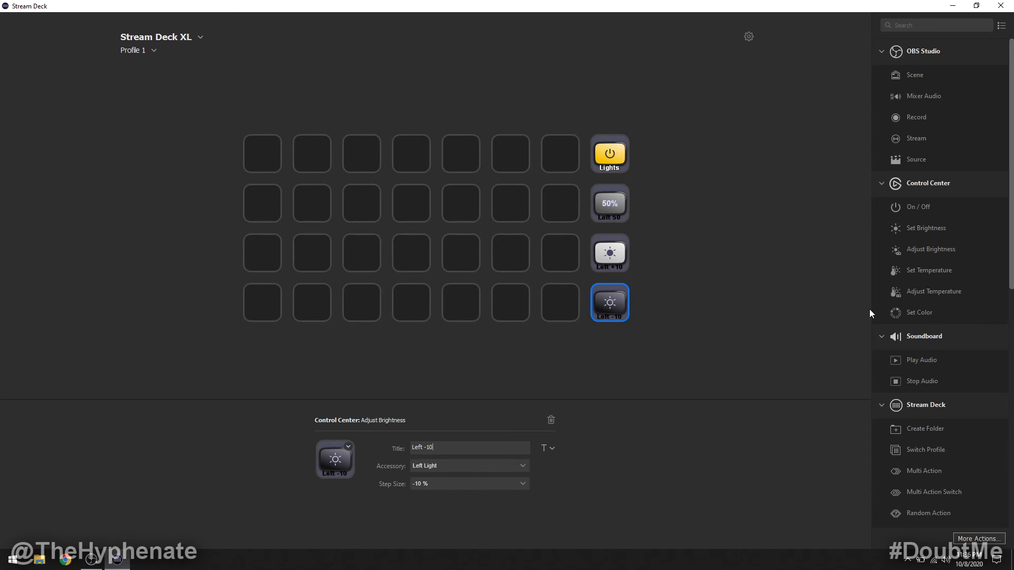
mouse_move(915, 315)
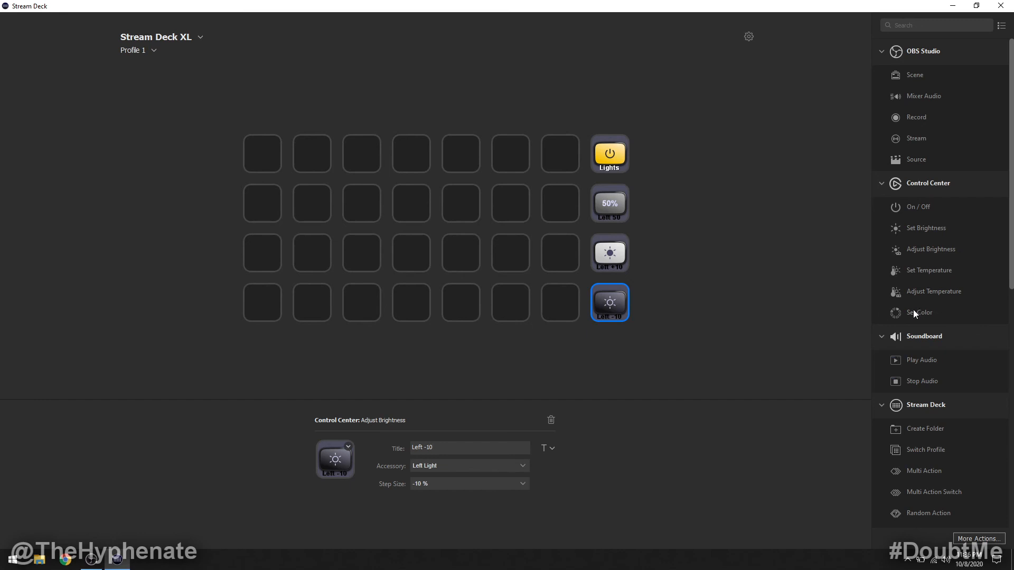